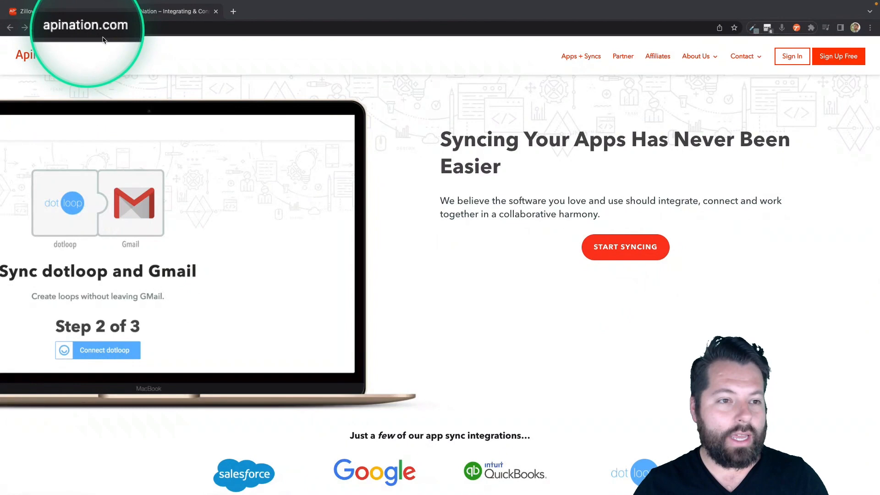
Search the app catalogue for 'kvc' and bring up the kvCORE integration page
left_click(625, 247)
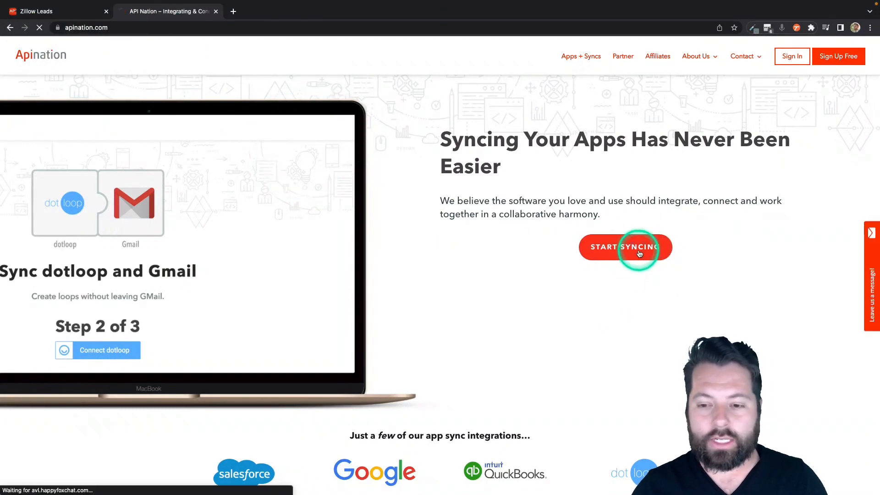
left_click(624, 247)
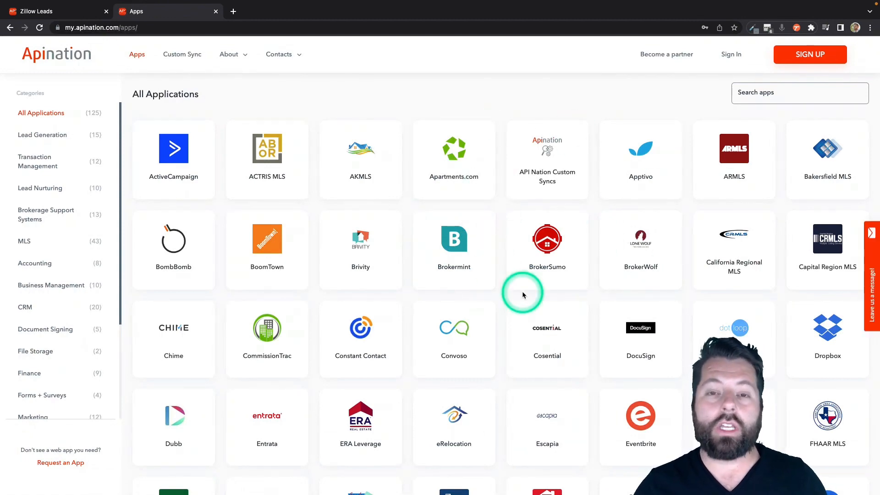
scroll("down", 3)
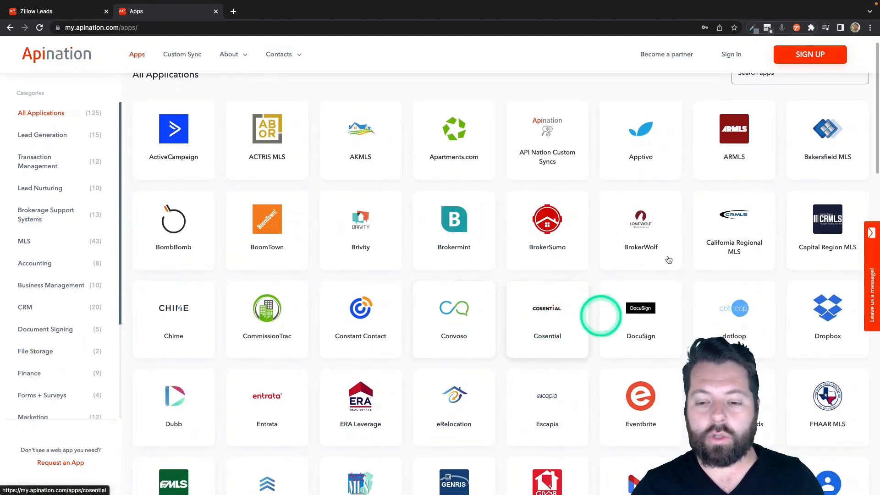
left_click(800, 92)
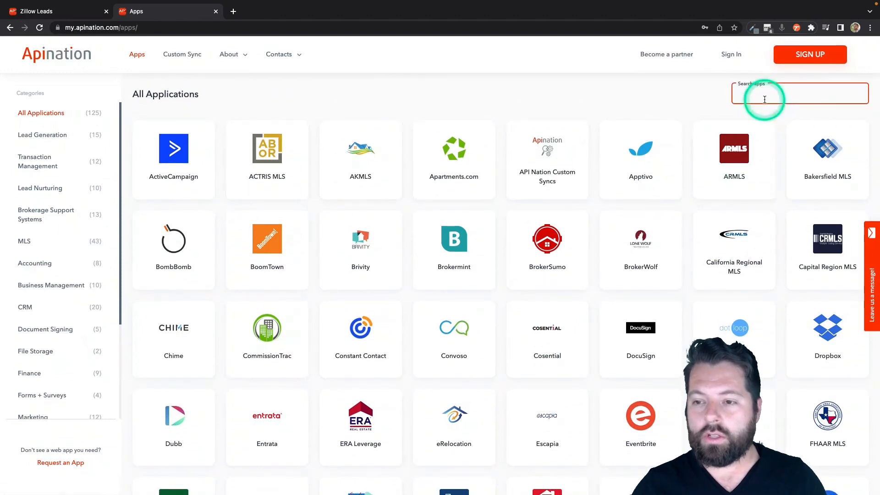
type("kvc")
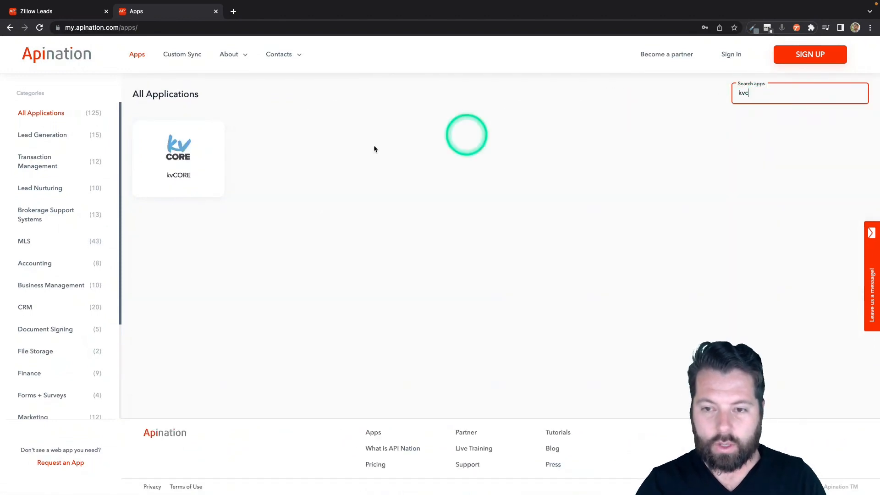
left_click(177, 158)
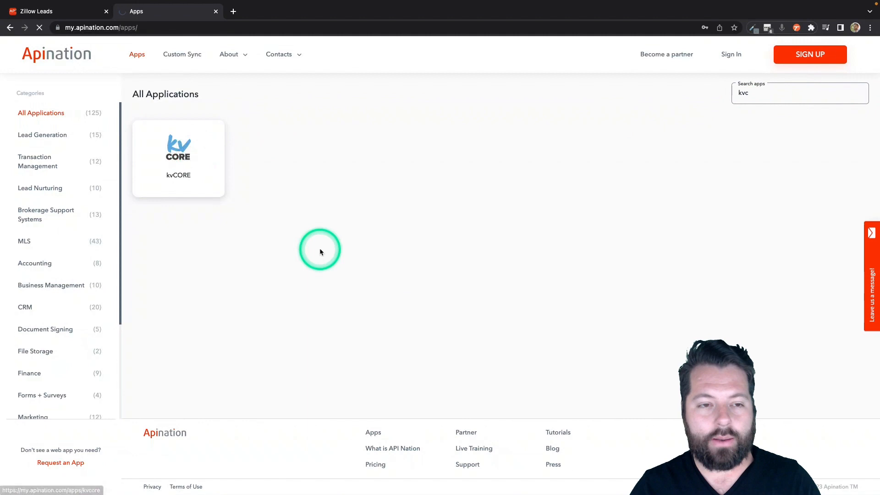
left_click(178, 157)
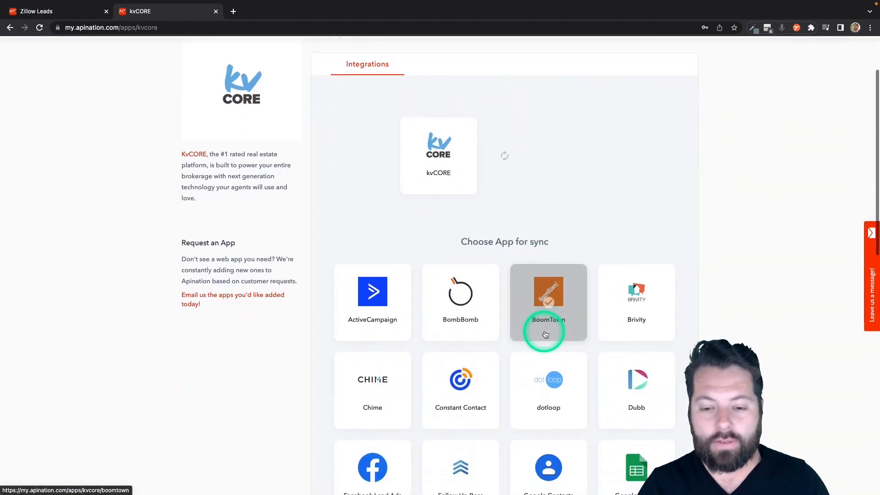
Scroll kvCORE's sync-compatible apps grid down to the Zillow Leads tile
scroll("down", 3)
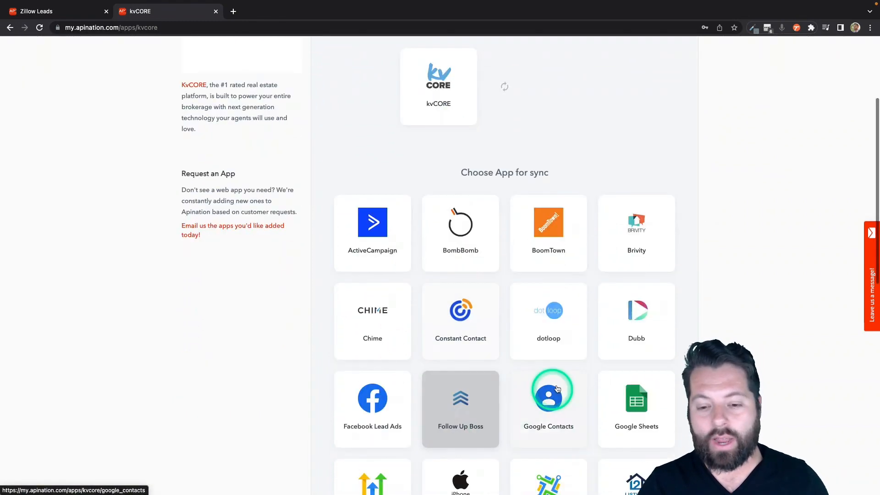
scroll("down", 3)
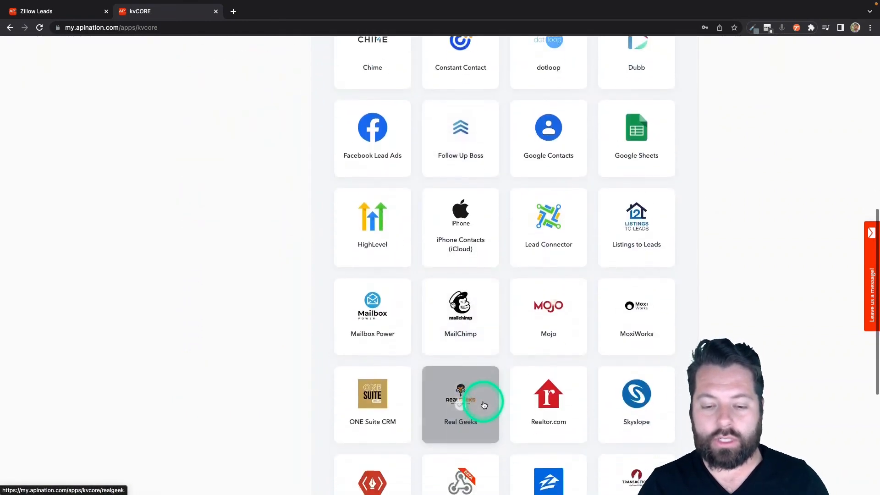
scroll("down", 3)
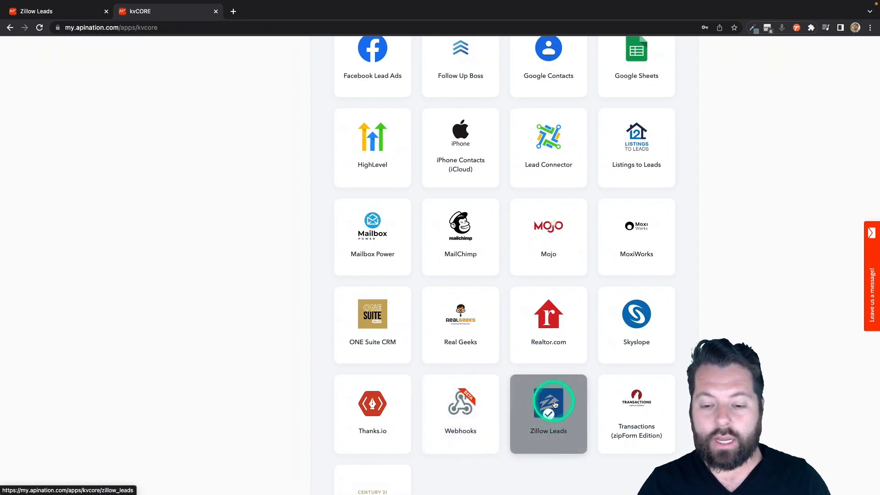
Choose Zillow Leads and activate the Zillow Leads contacts into kvCORE sync
left_click(549, 413)
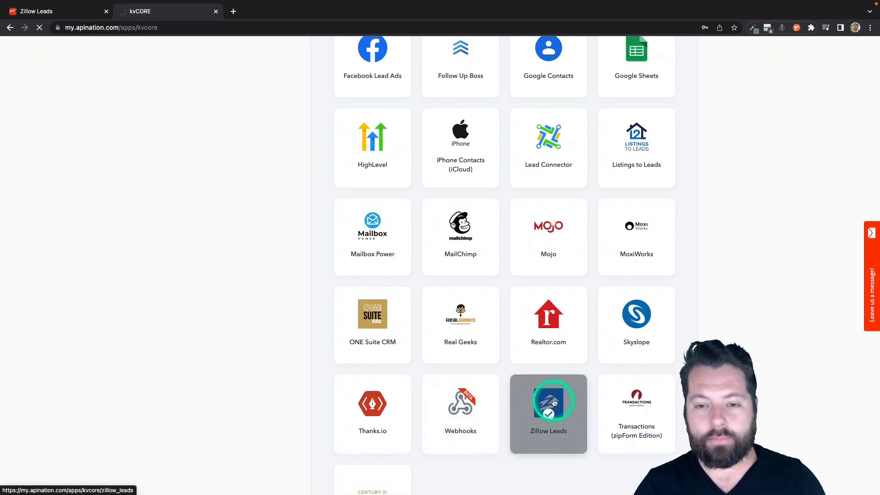
left_click(548, 404)
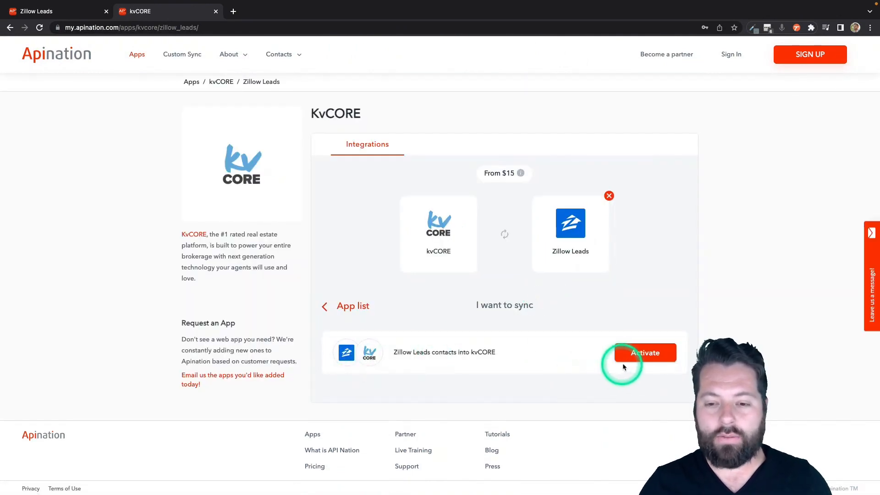
left_click(644, 353)
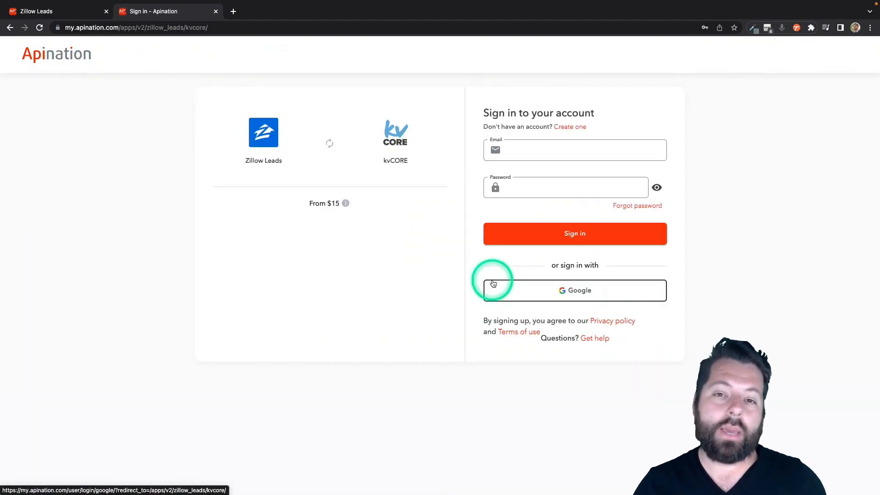
Sign in to Apination with the Google account to reach the app-connection step
left_click(574, 291)
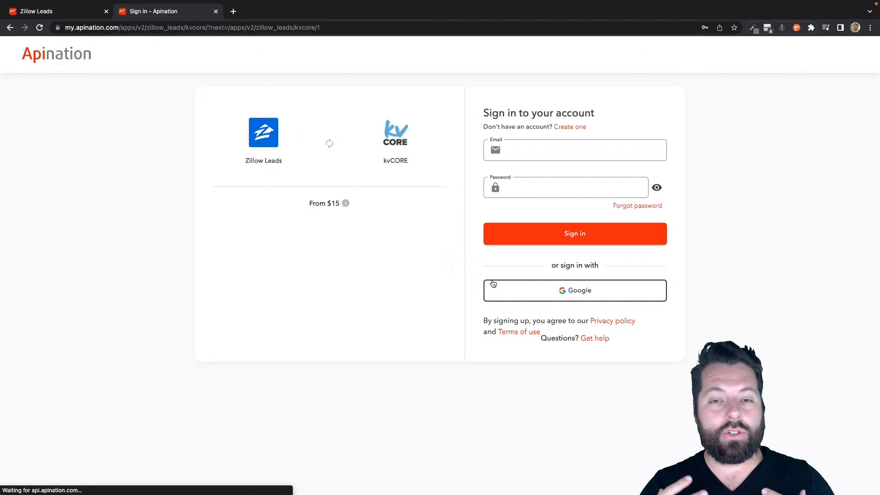
mouse_move(491, 272)
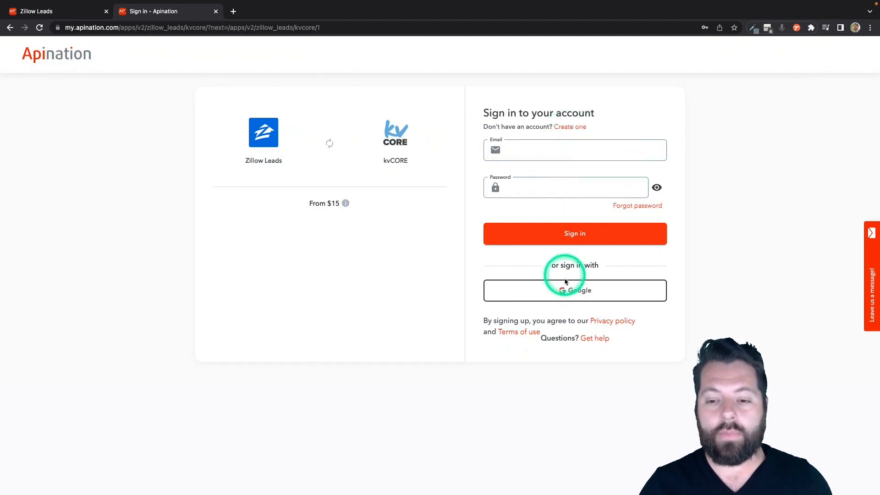
left_click(574, 290)
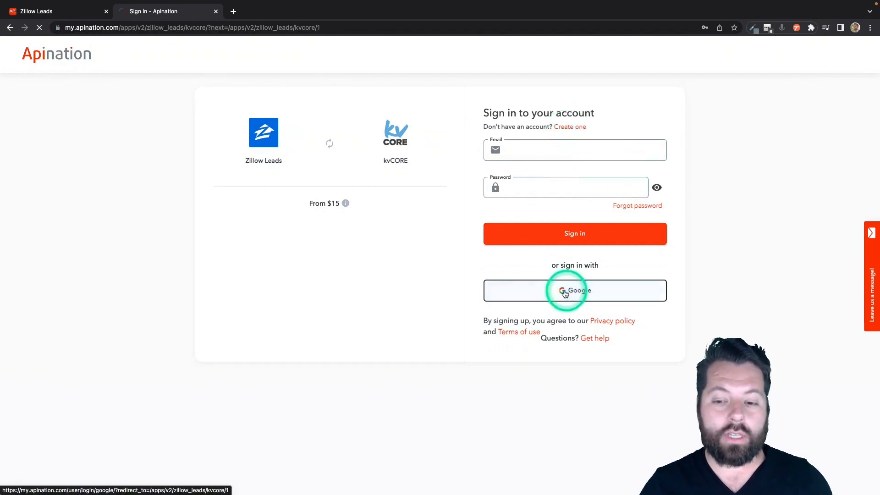
left_click(575, 291)
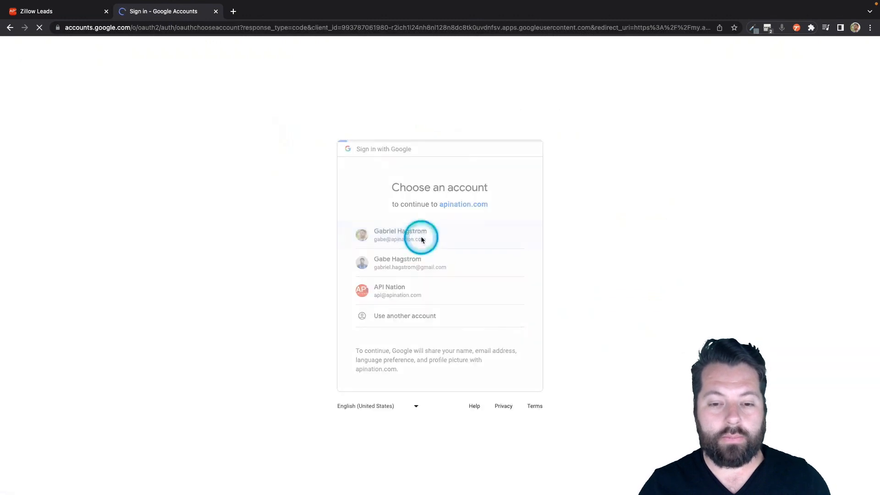
left_click(401, 235)
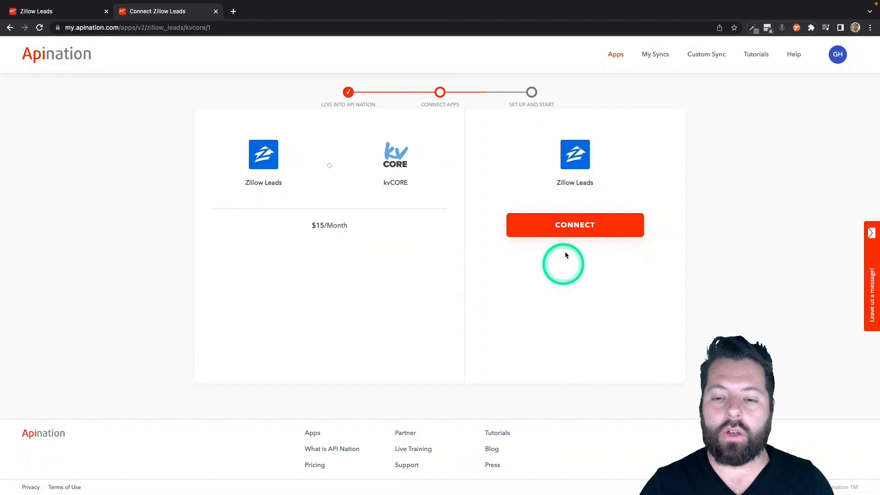
Create a Zillow Leads connection named 'Gabe' for the sync
left_click(575, 225)
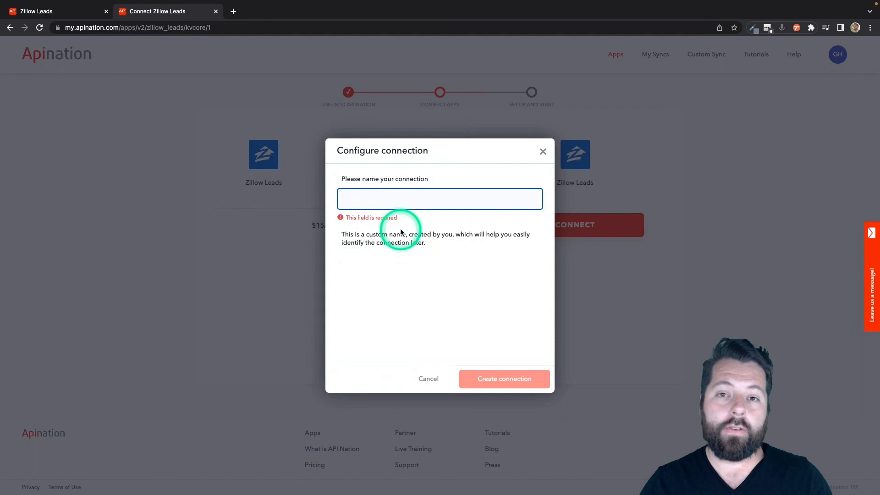
type("Gabe")
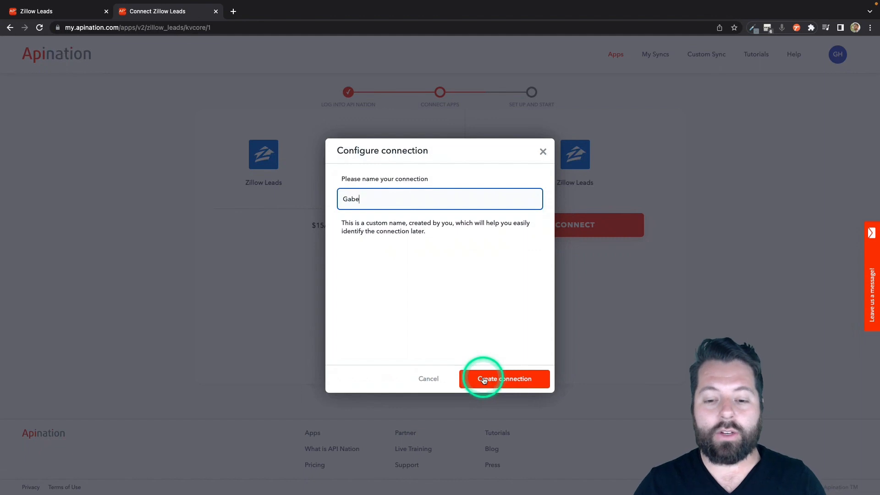
left_click(503, 378)
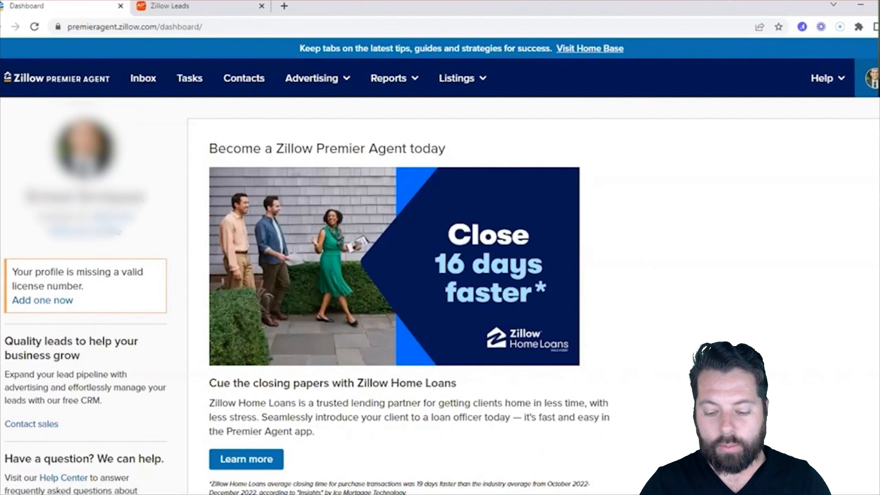
left_click(874, 77)
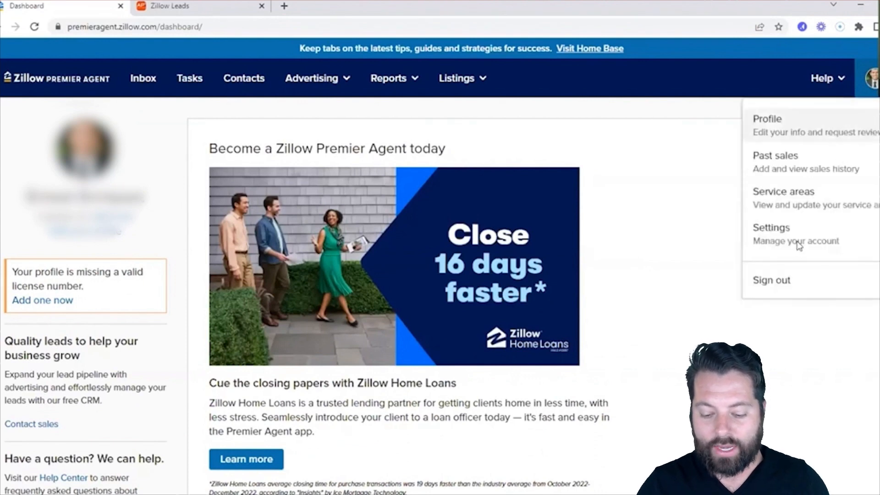
left_click(771, 227)
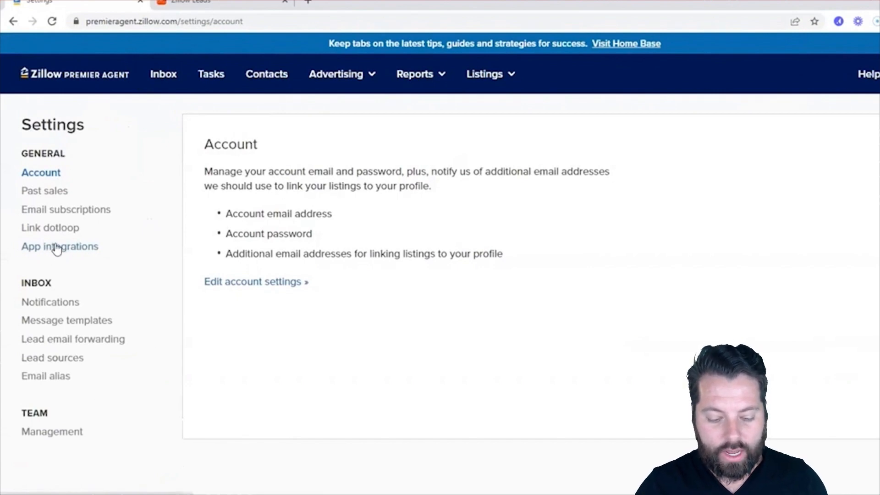
left_click(60, 246)
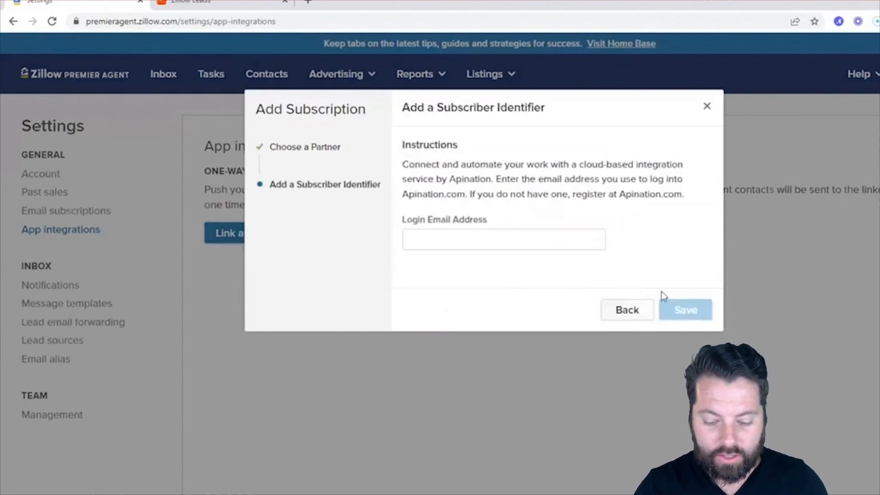
Link Apination as a partner app with the Connection ID so it shows Active
left_click(503, 239)
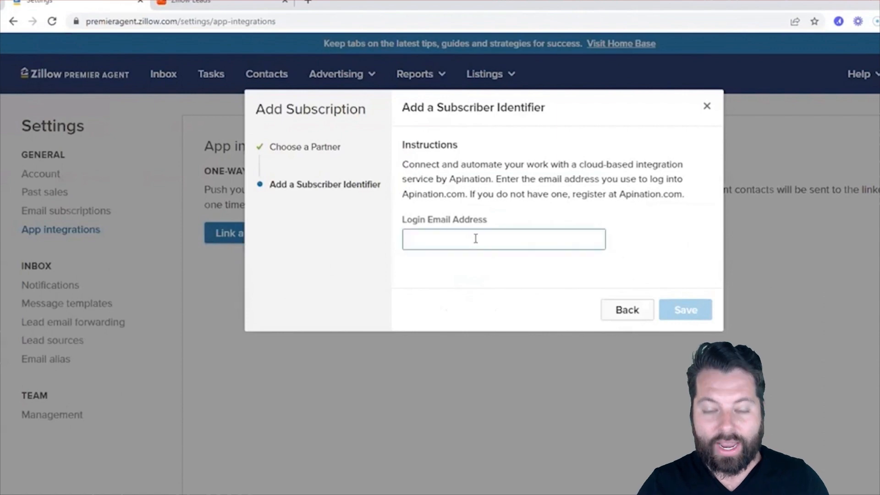
left_click(503, 239)
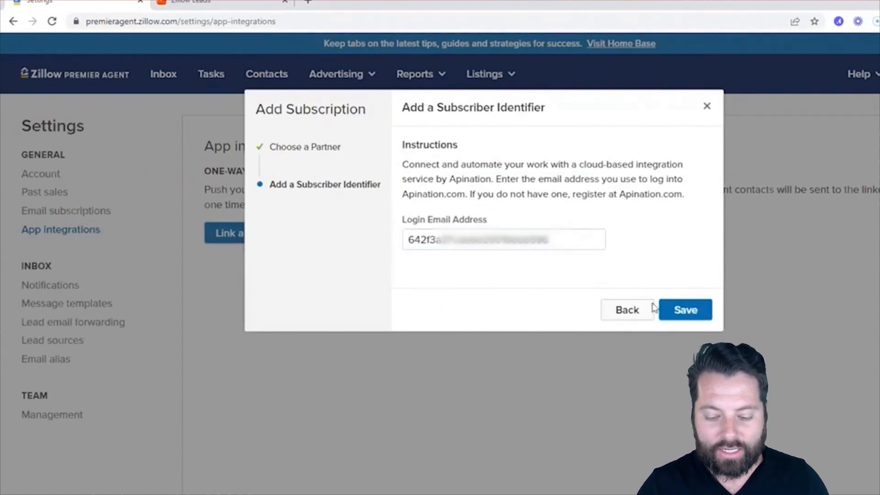
left_click(684, 309)
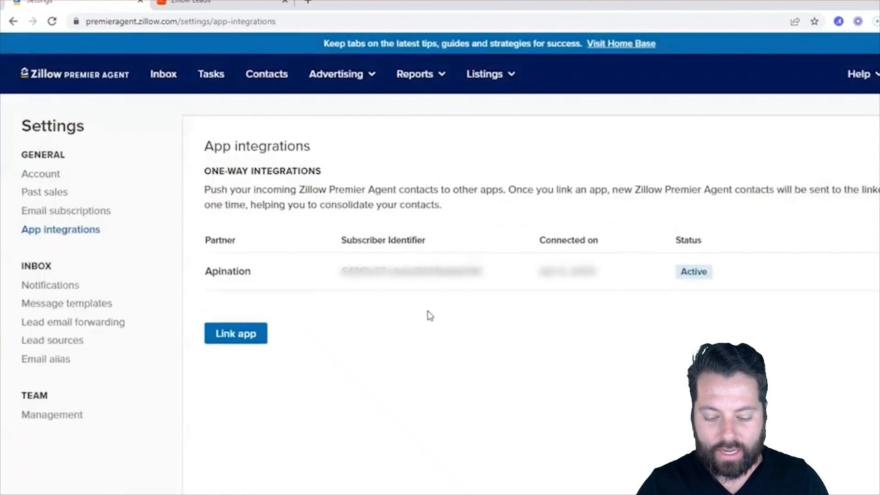
mouse_move(556, 368)
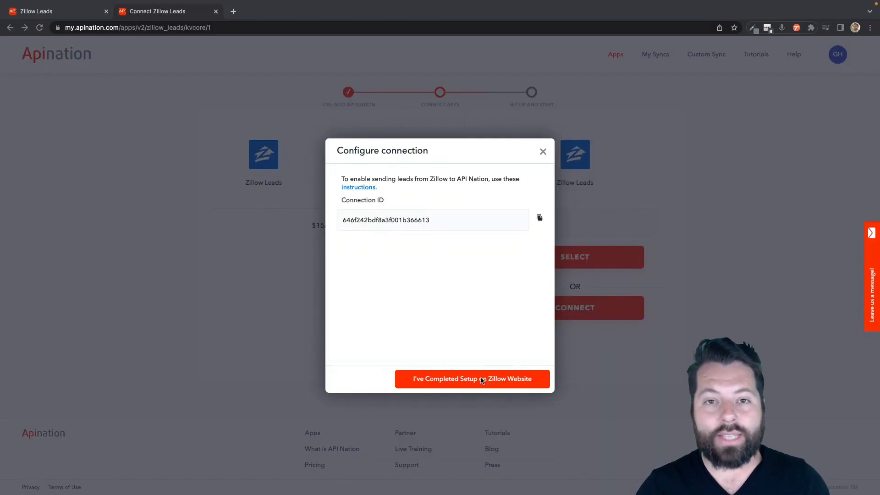
Confirm Zillow-side setup is complete and use the existing Zillow Leads account
left_click(471, 379)
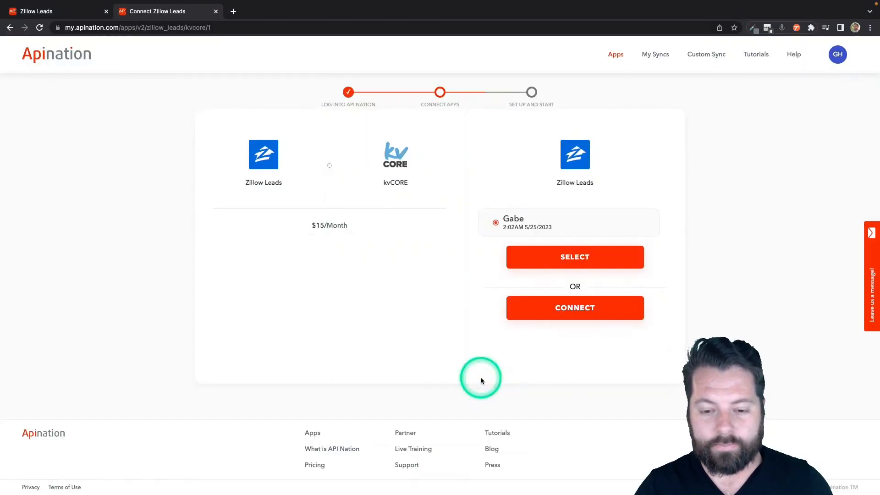
mouse_move(525, 252)
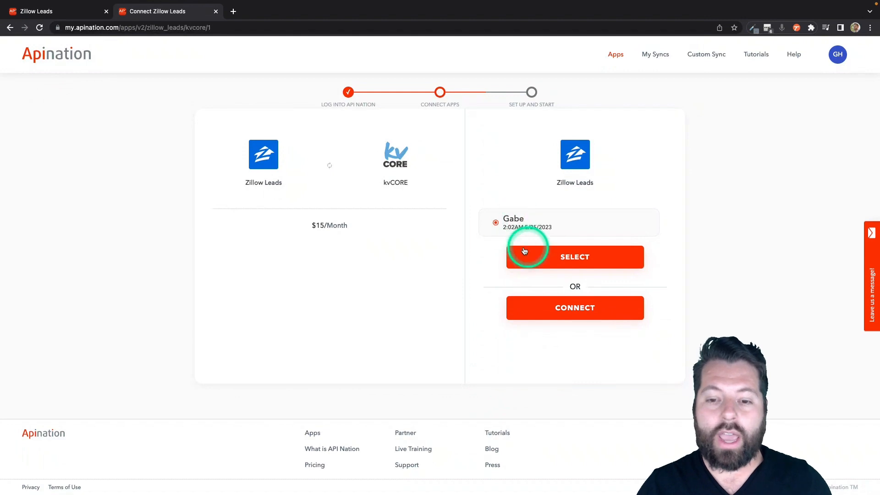
left_click(575, 257)
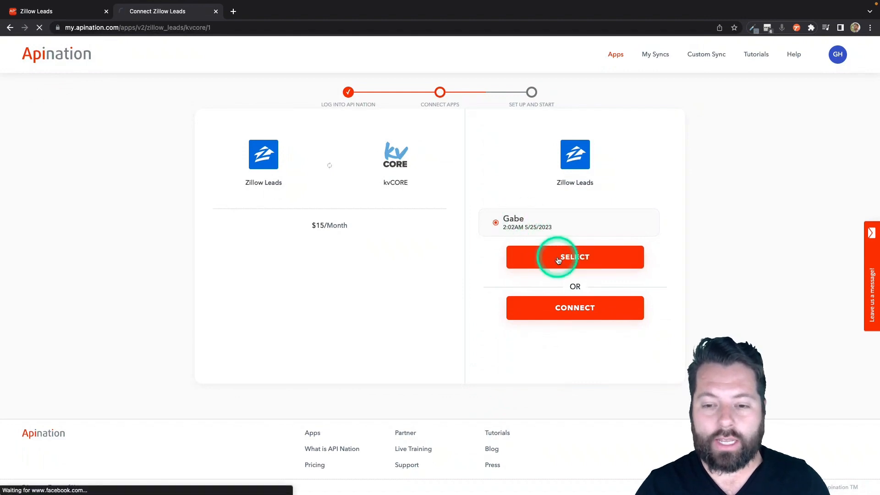
left_click(575, 256)
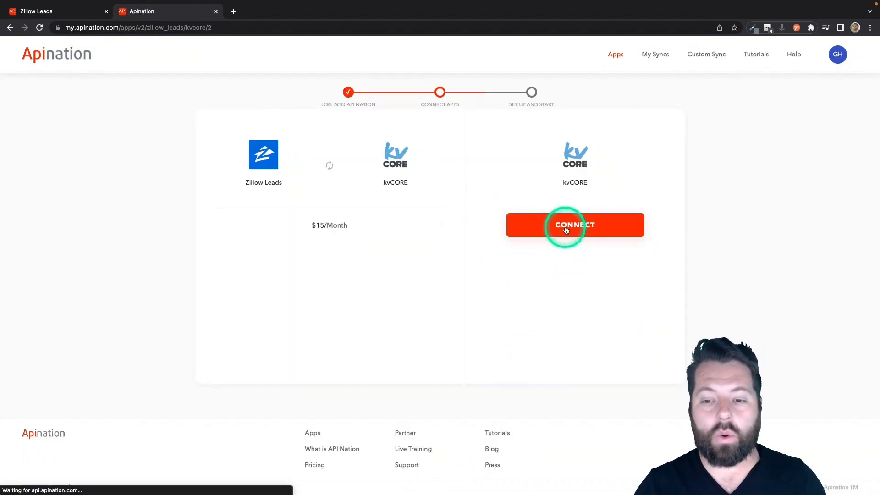
Connect the kvCORE account and authorize API Nation's access to it
left_click(574, 226)
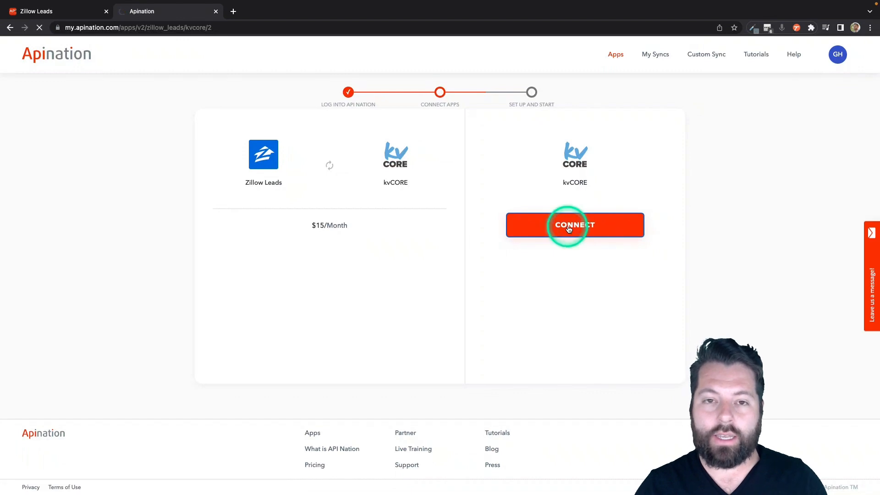
left_click(574, 224)
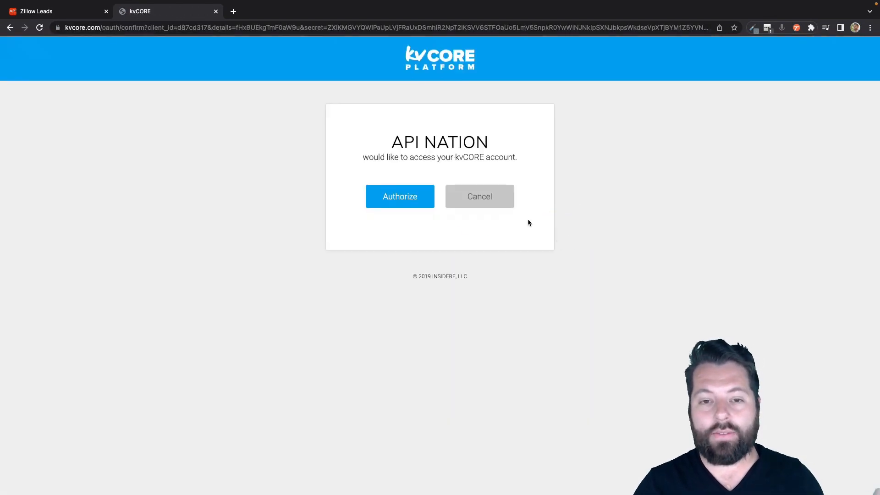
left_click(400, 196)
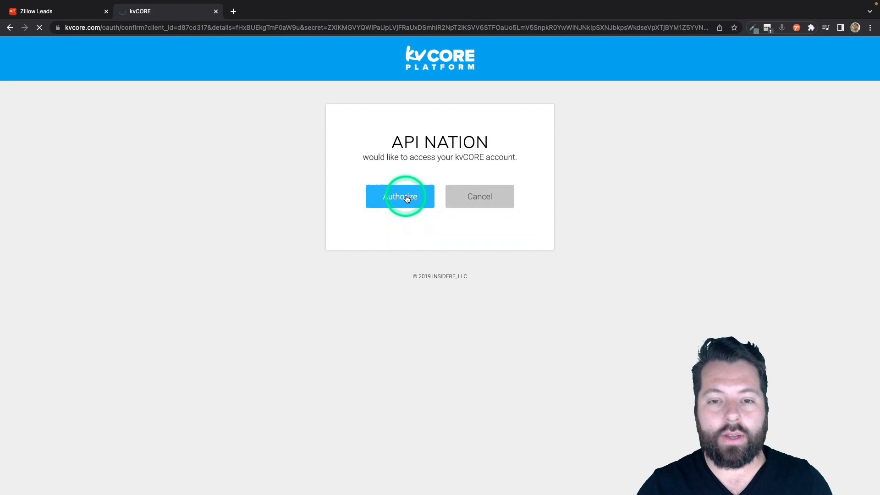
left_click(400, 196)
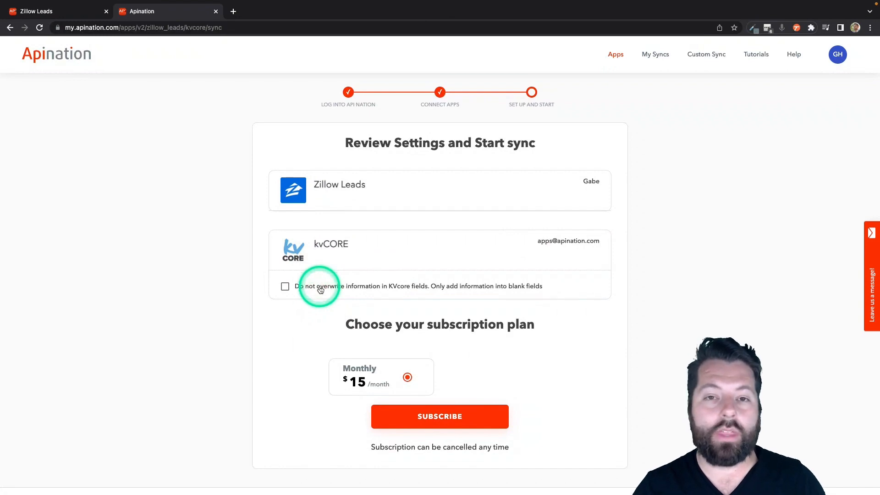
mouse_move(304, 289)
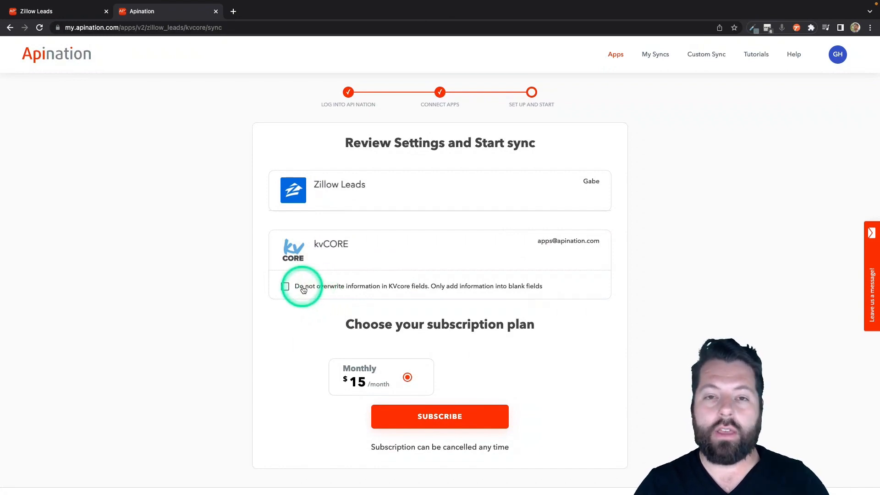
Enable 'Do not overwrite information in KVcore fields' and subscribe on the Monthly plan
left_click(285, 286)
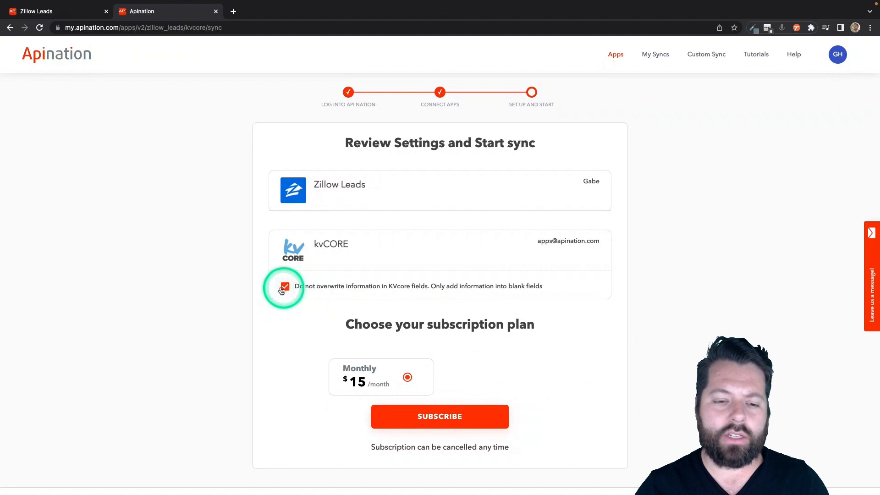
left_click(440, 416)
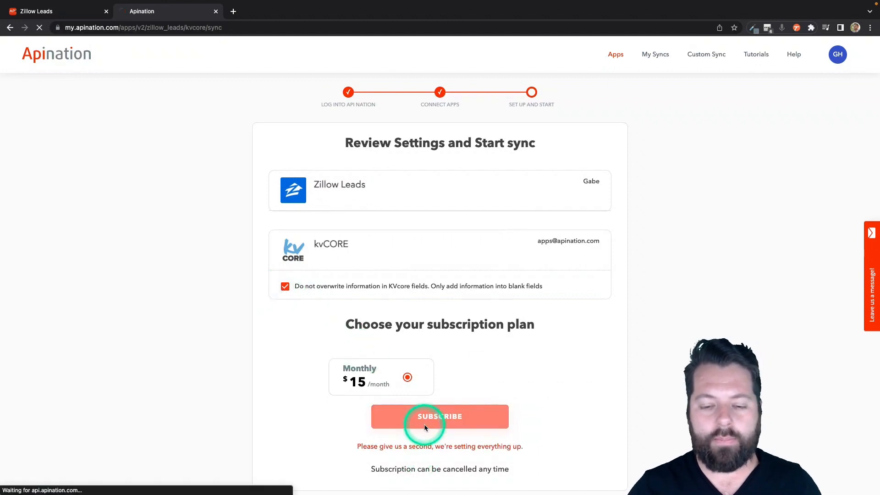
left_click(439, 416)
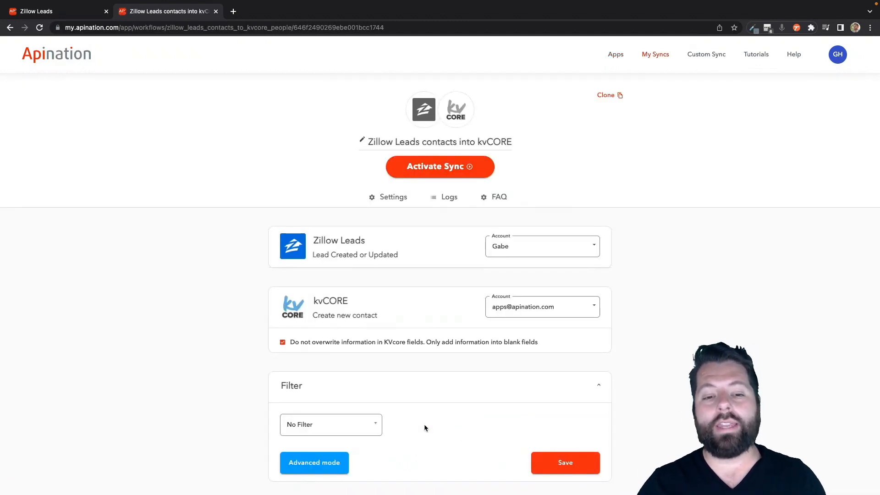
left_click(439, 167)
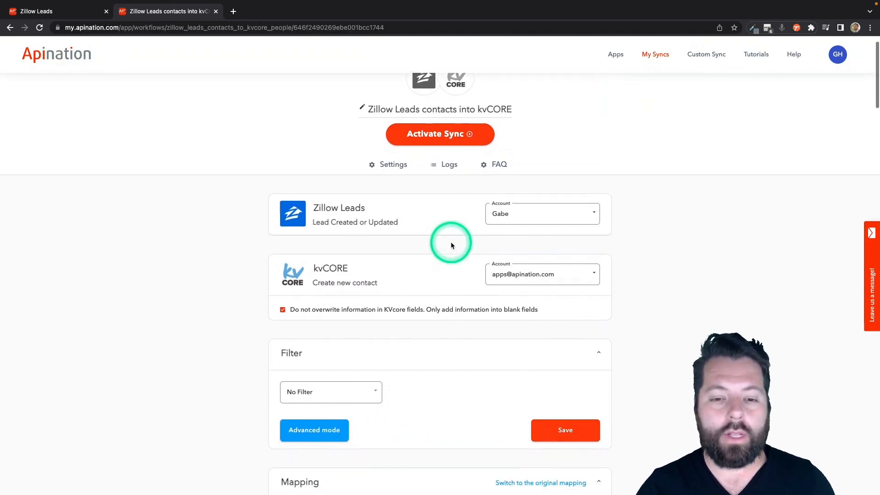
scroll("down", 3)
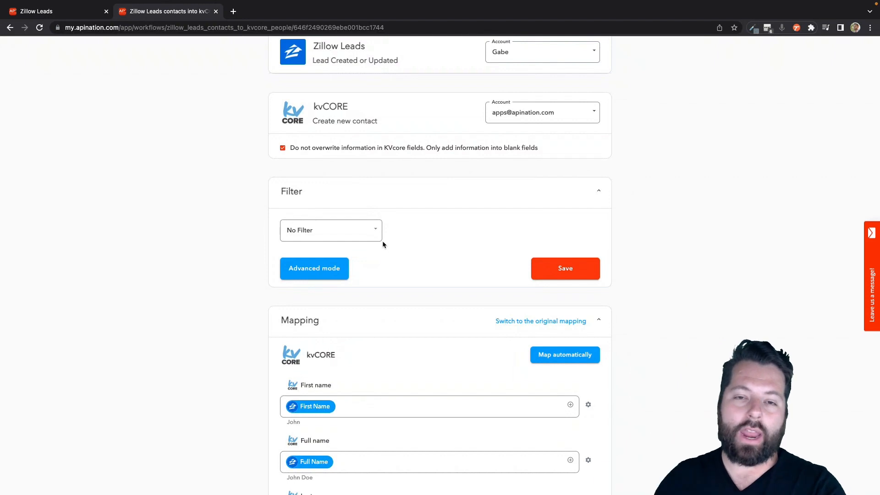
left_click(375, 230)
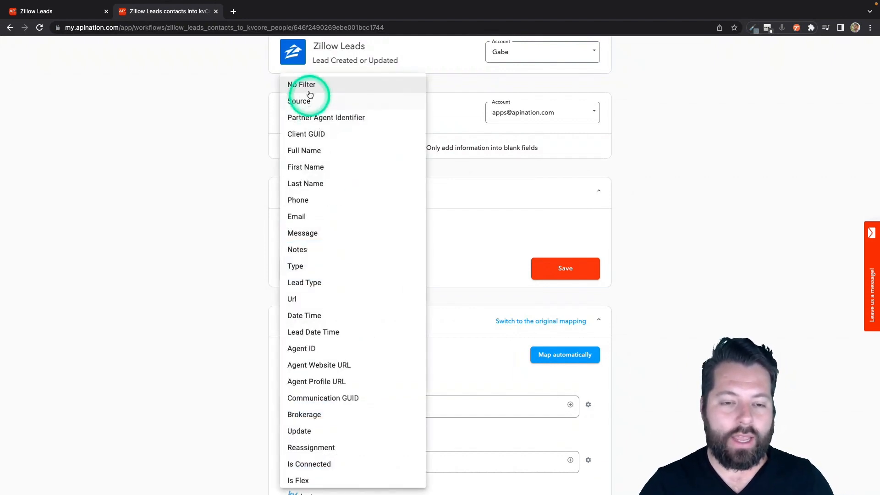
mouse_move(325, 233)
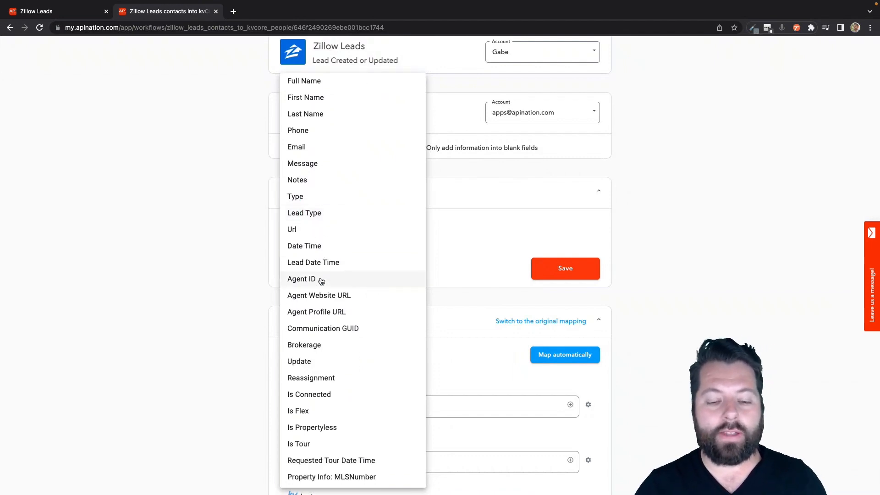
scroll("down", 3)
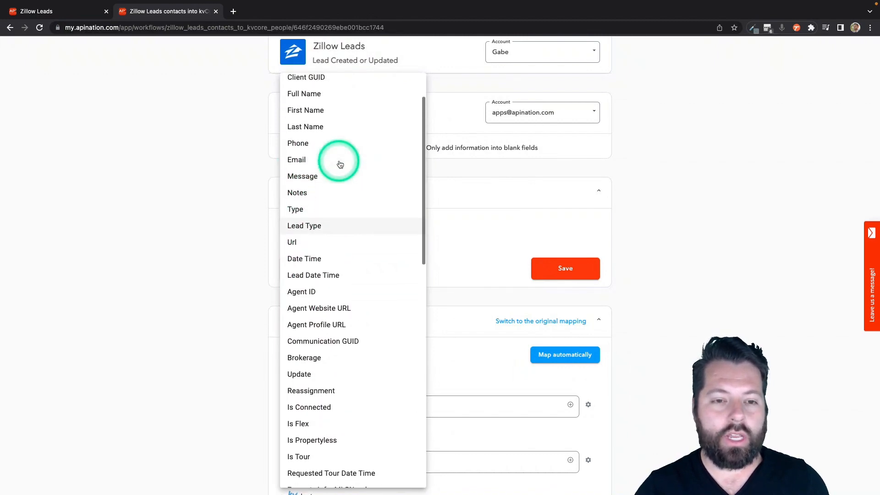
scroll("down", 3)
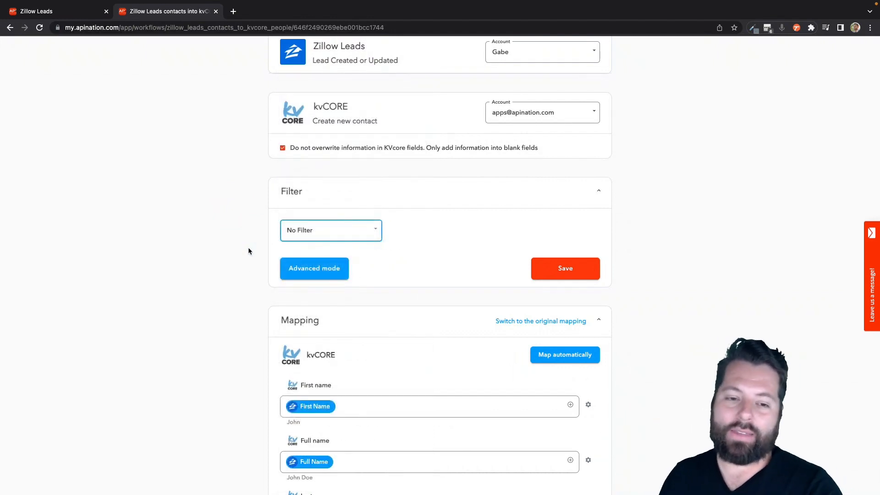
Scroll the Mapping section past the mapped fields to the System source field's Zillow options
left_click(418, 248)
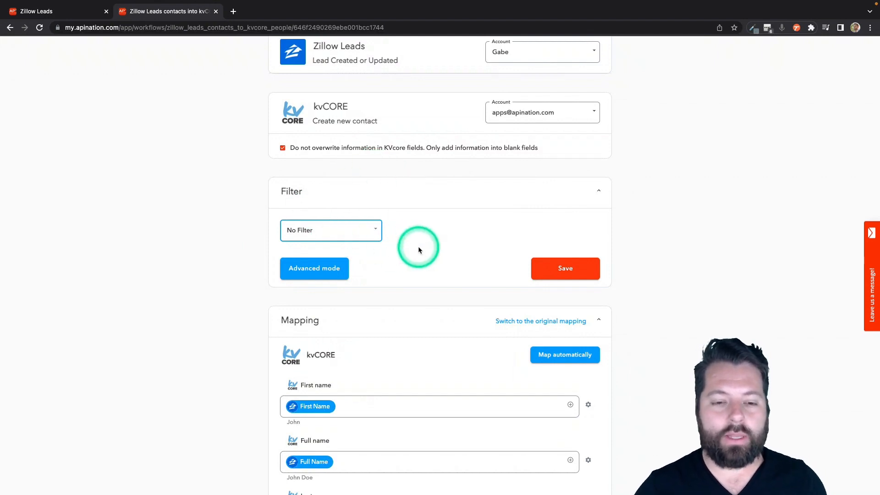
scroll("down", 3)
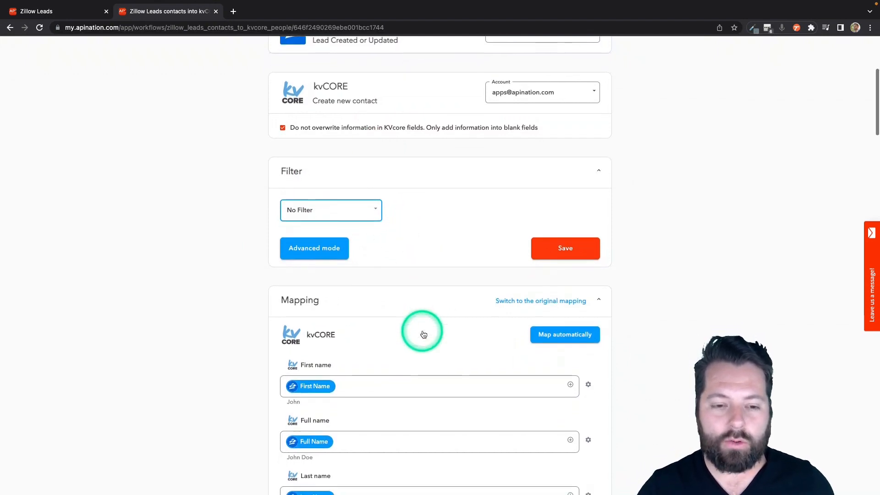
scroll("down", 3)
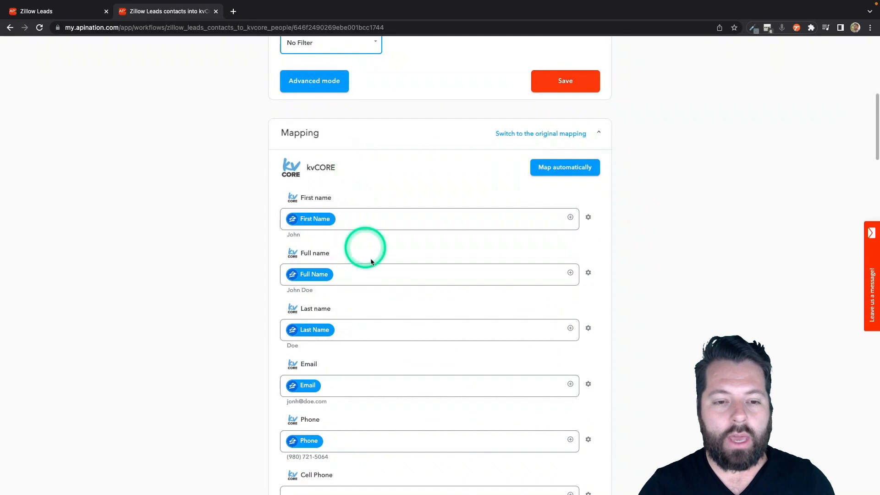
scroll("down", 3)
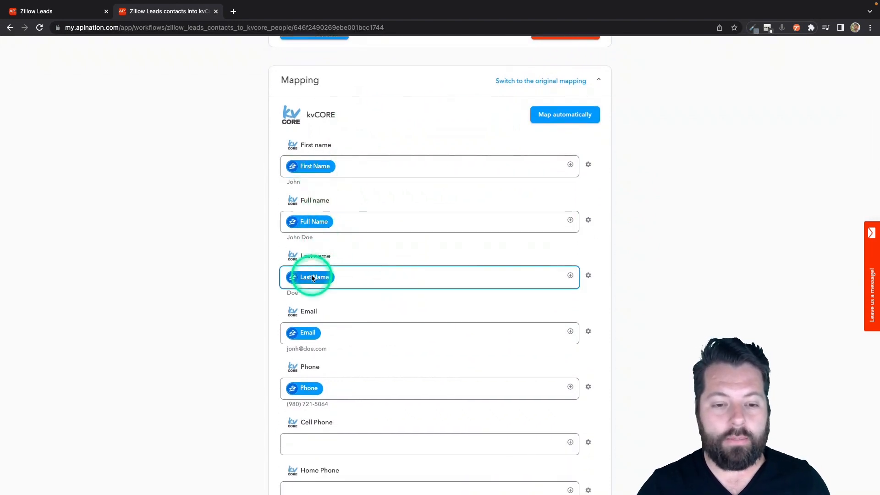
scroll("down", 3)
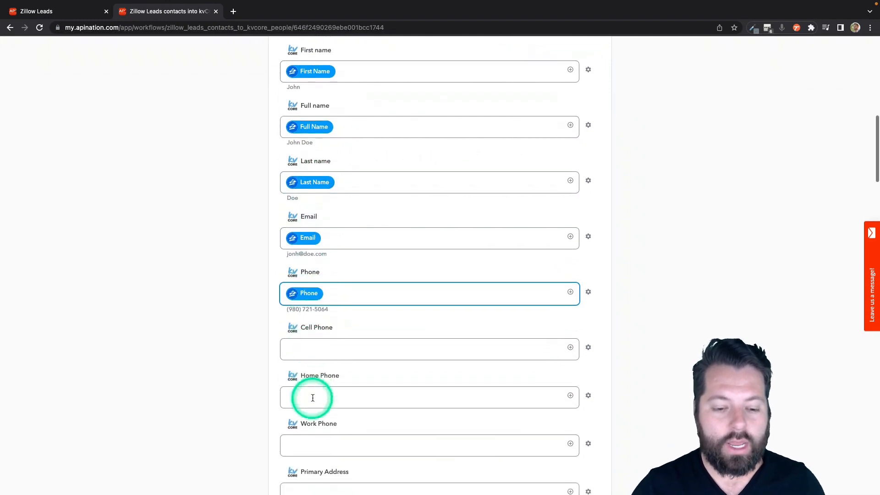
scroll("down", 3)
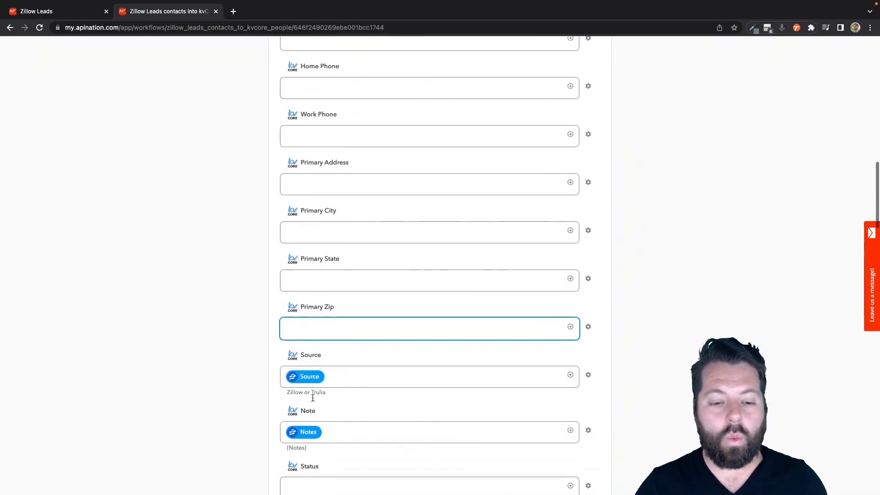
scroll("down", 3)
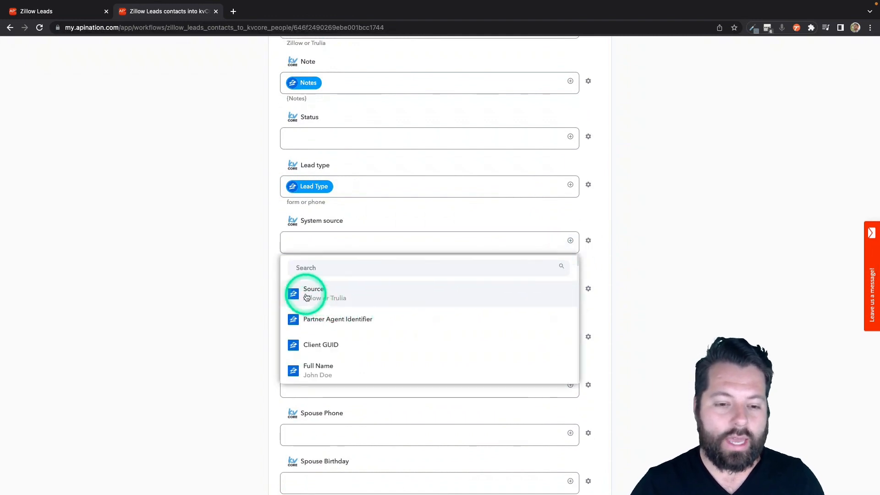
Map Zillow's Source into System source and add a fixed 'ZillowLead' tag for synced contacts
left_click(313, 292)
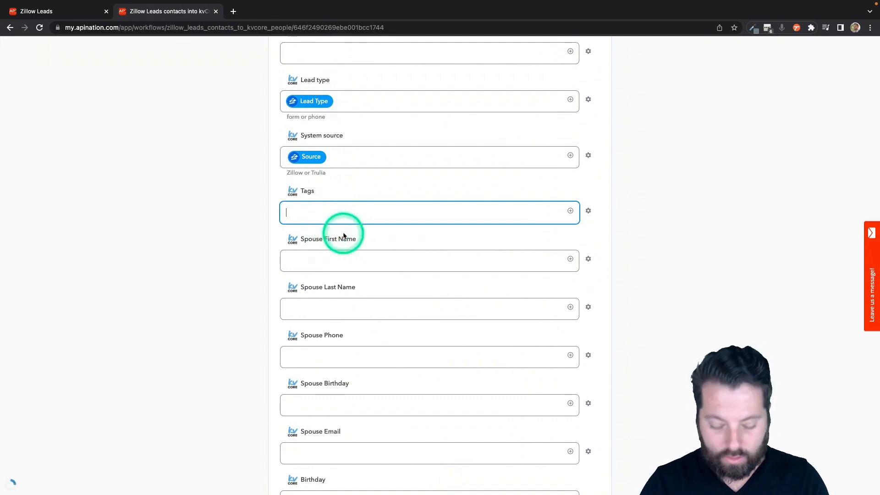
type("ZillowLe")
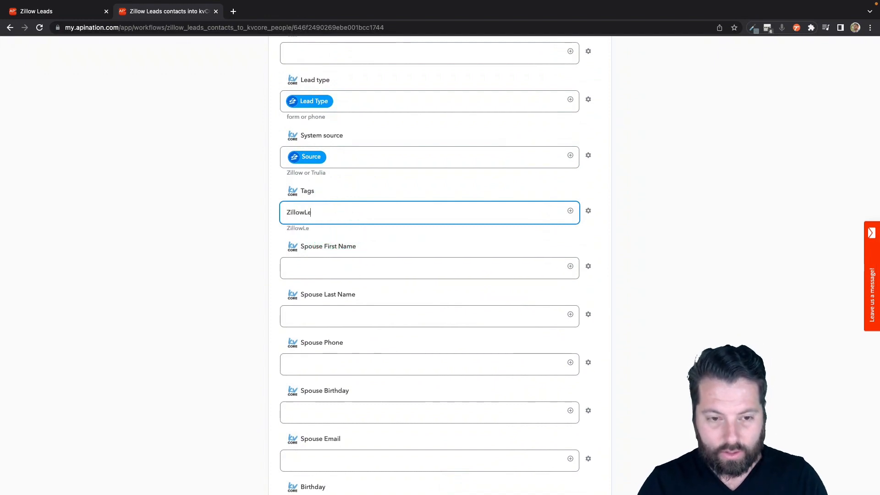
type("ad")
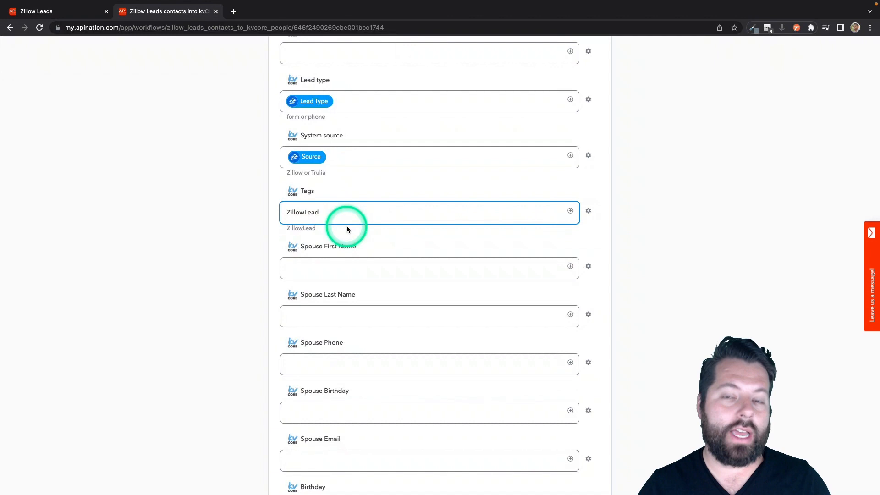
scroll("down", 3)
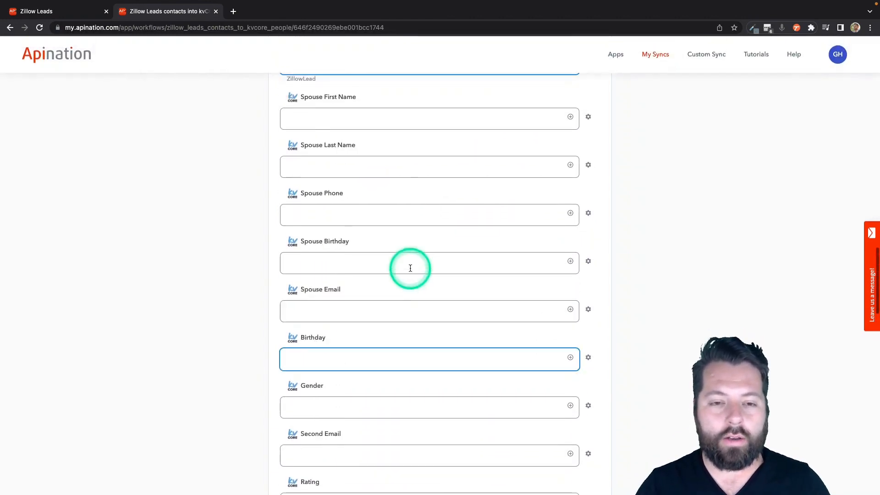
scroll("down", 3)
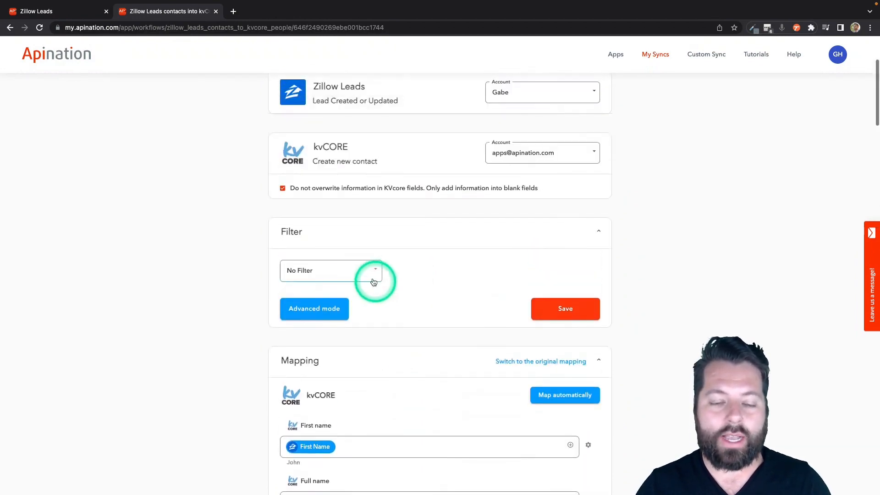
Save to activate the sync, check the Logs for a successful run, and return to Settings
left_click(331, 270)
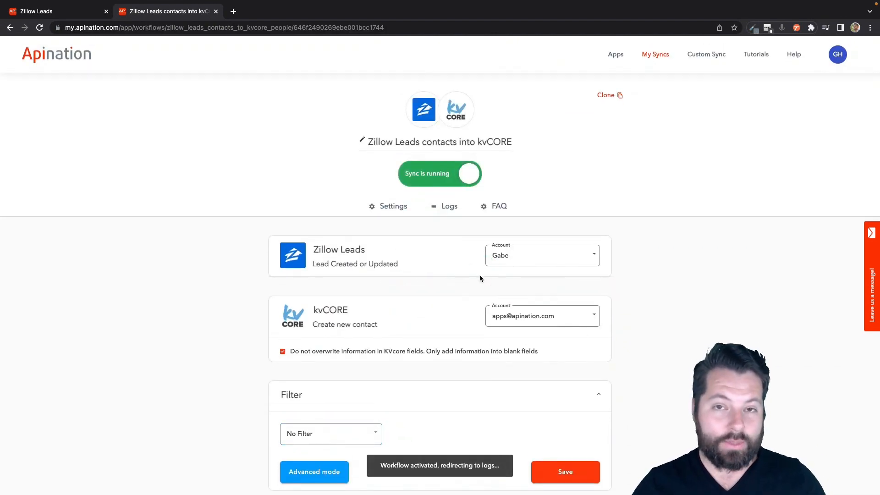
left_click(565, 472)
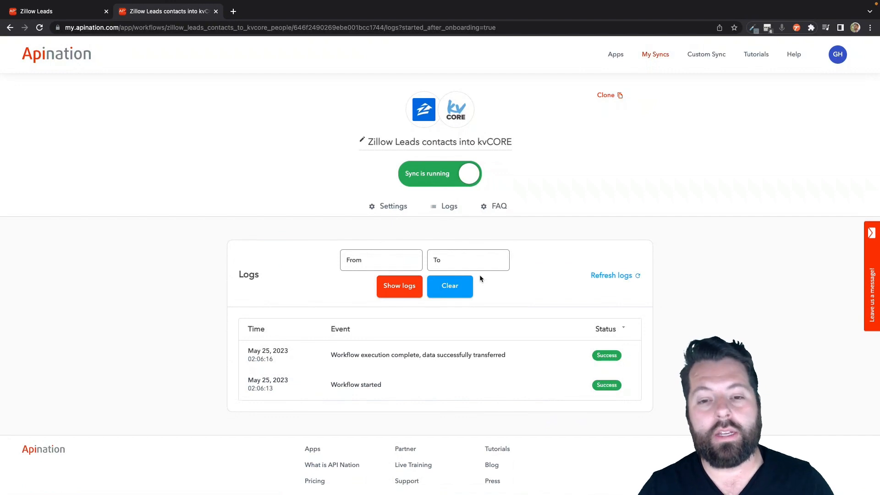
left_click(448, 206)
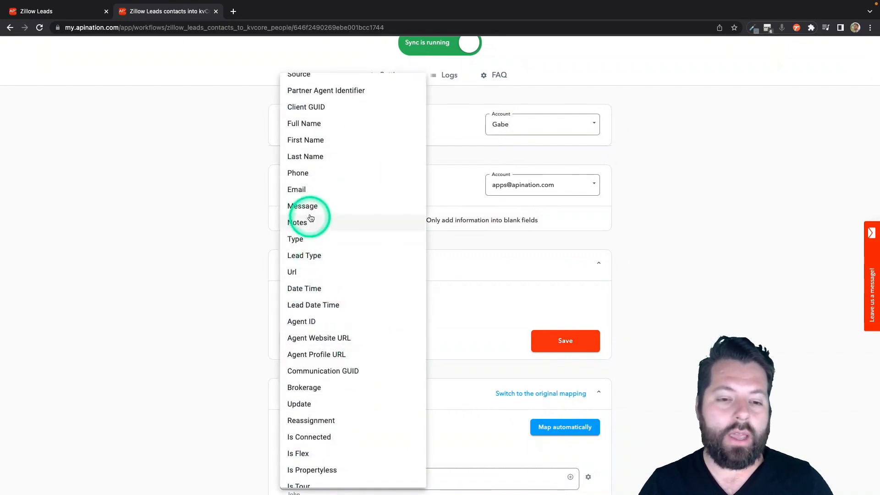
Set the filter to Search Criteria: MinBeds is more than 4
scroll("down", 3)
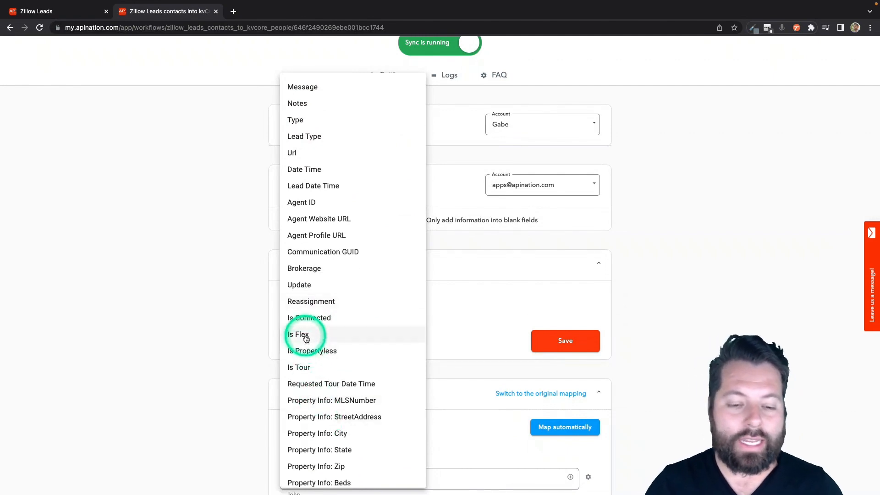
scroll("down", 3)
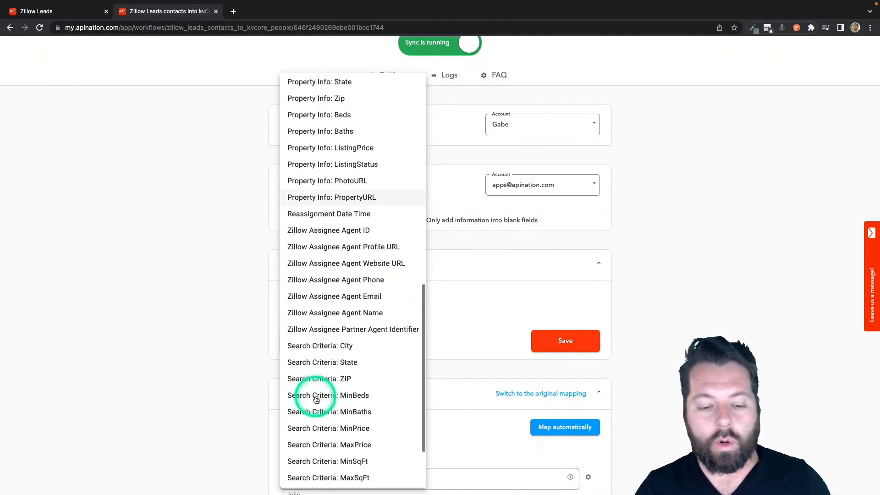
scroll("down", 3)
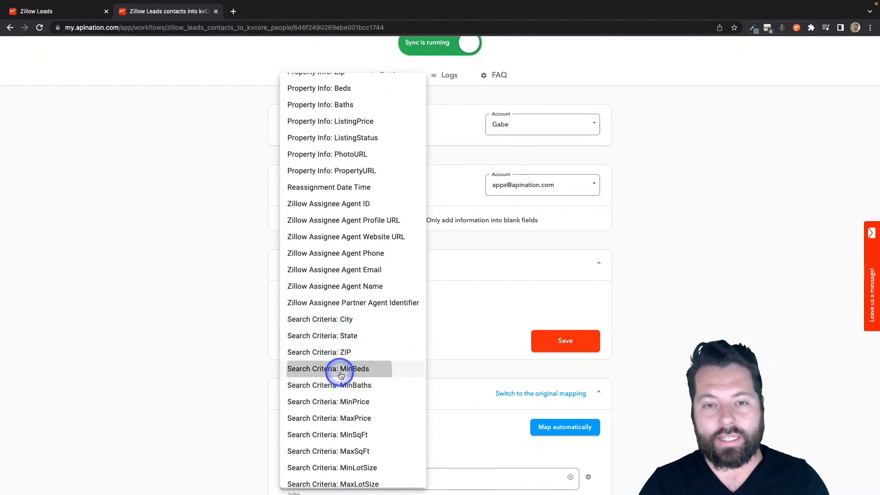
left_click(328, 368)
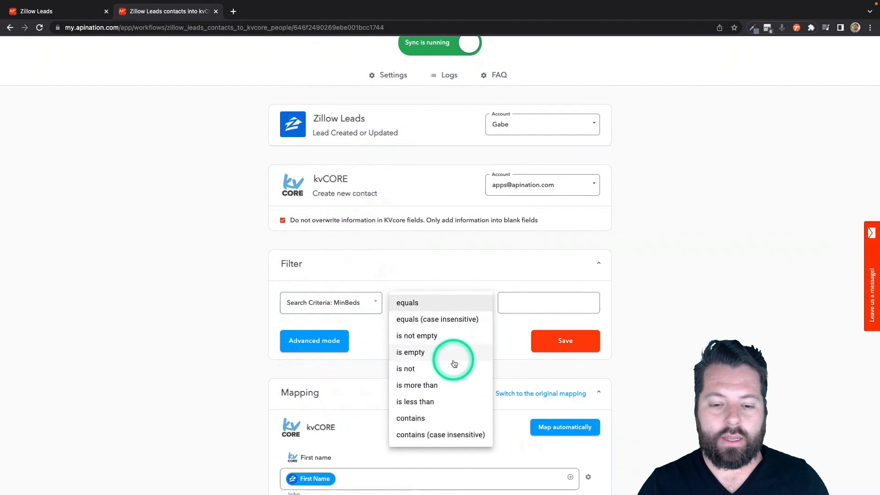
left_click(417, 385)
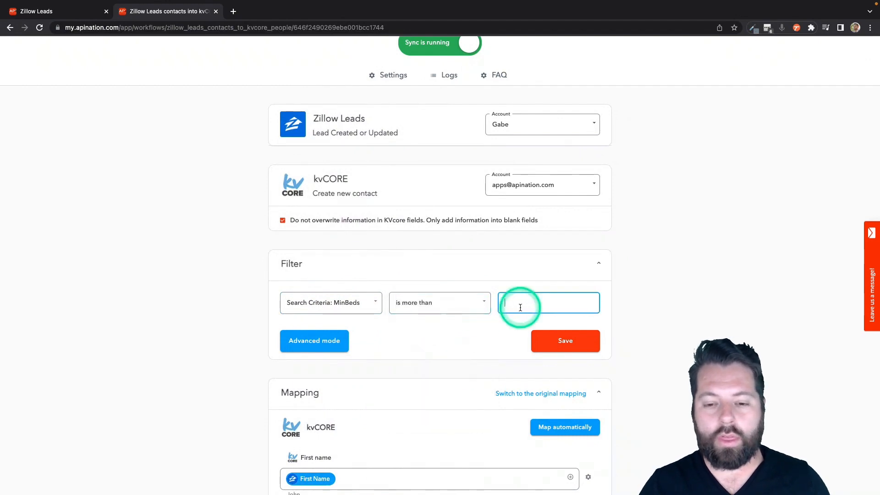
type("4")
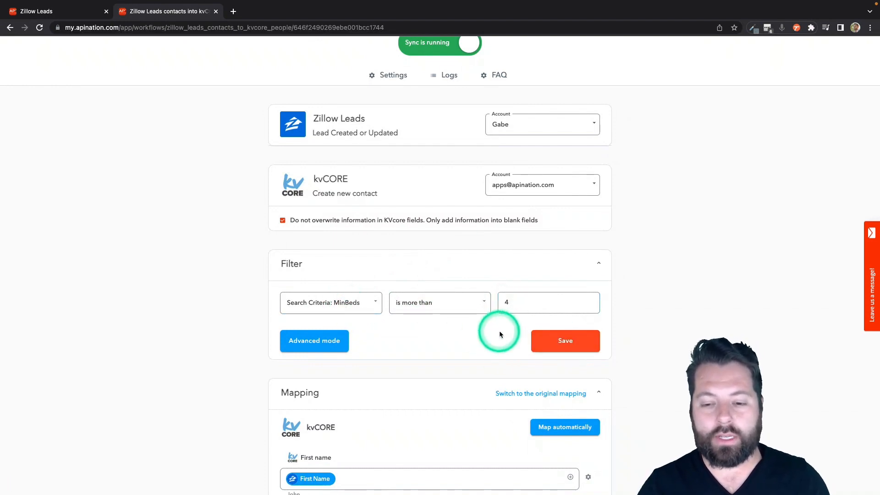
scroll("down", 3)
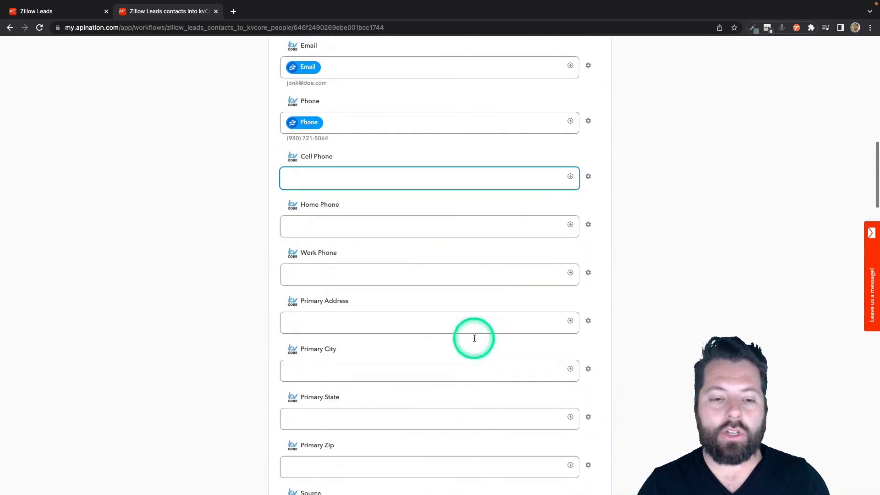
Replace the ZillowLead tag with bigfamily in the kvCORE Tags mapping
scroll("down", 3)
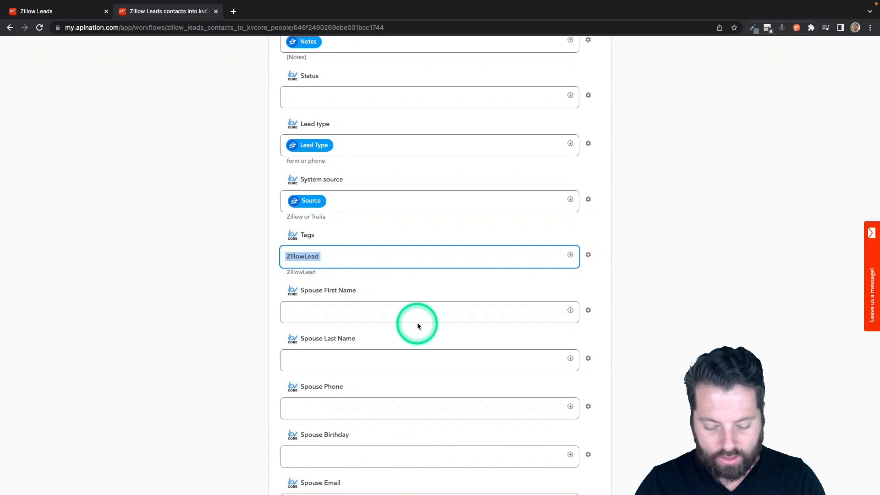
type("bigfamily")
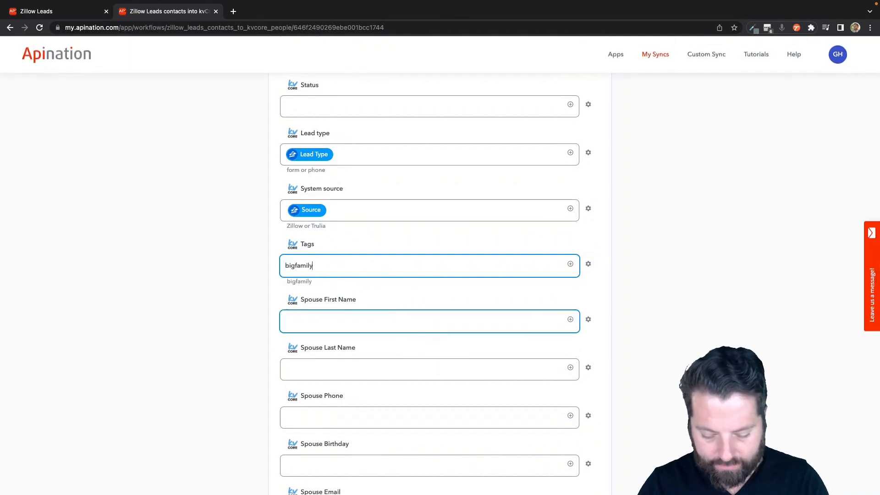
scroll("down", 3)
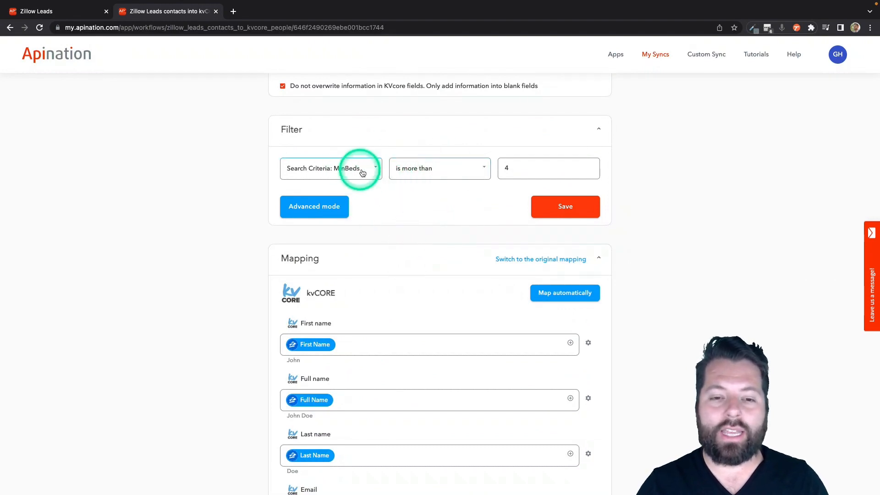
mouse_move(414, 269)
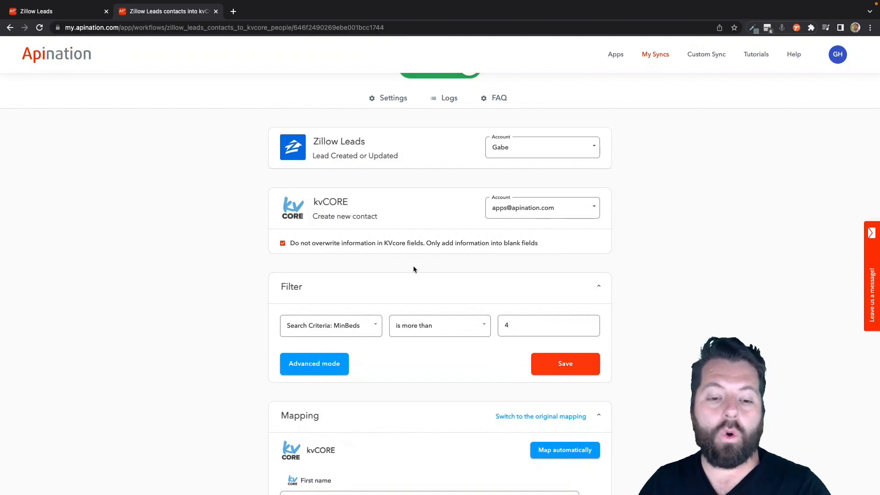
Set the sync filter to Message contains military so only those leads pass
left_click(377, 325)
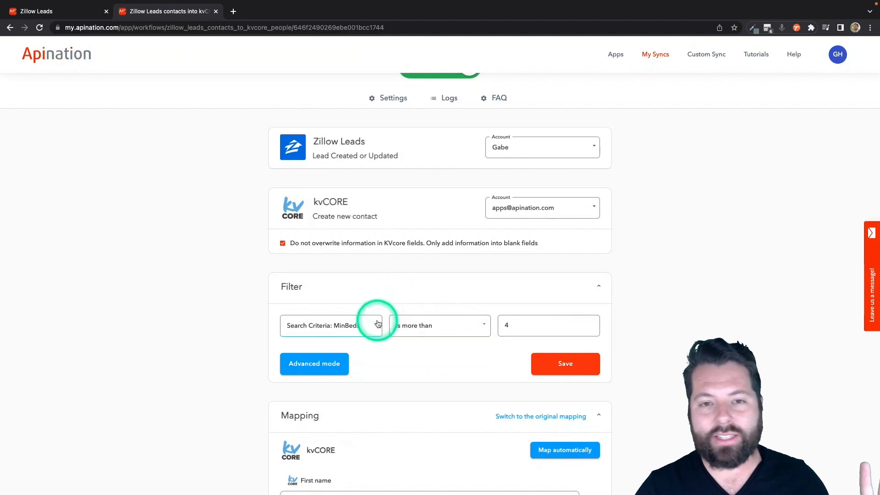
left_click(328, 326)
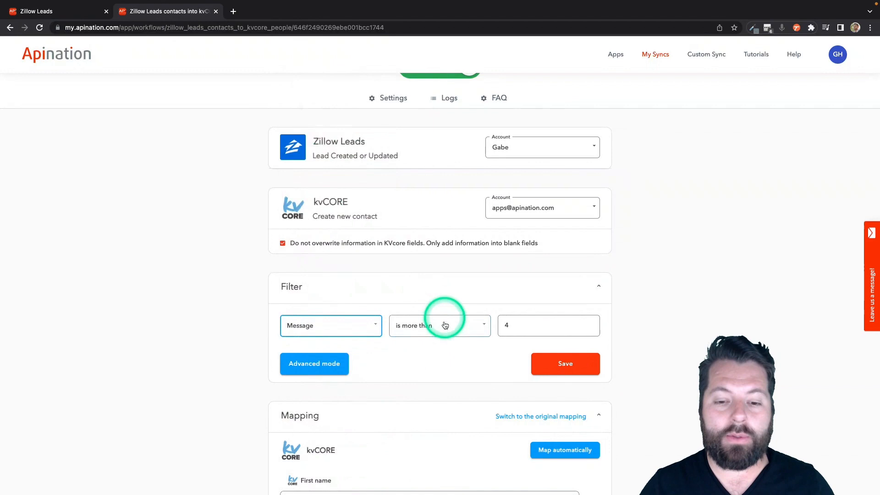
left_click(440, 326)
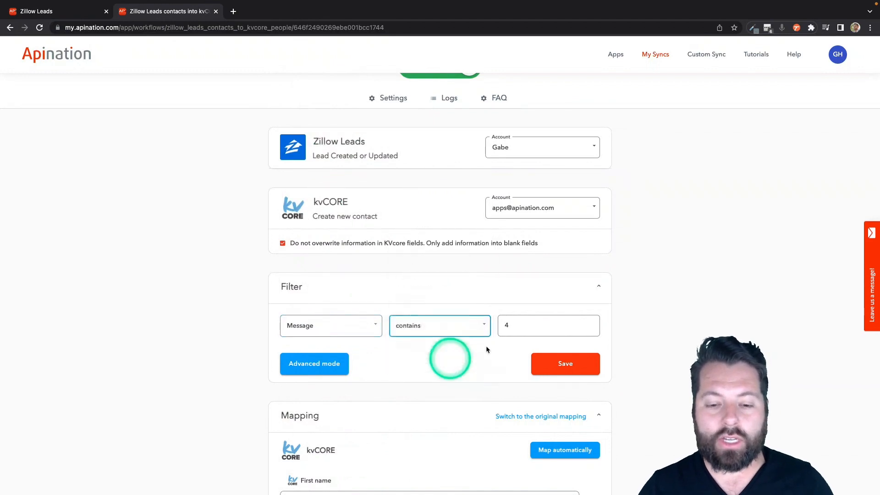
left_click(549, 325)
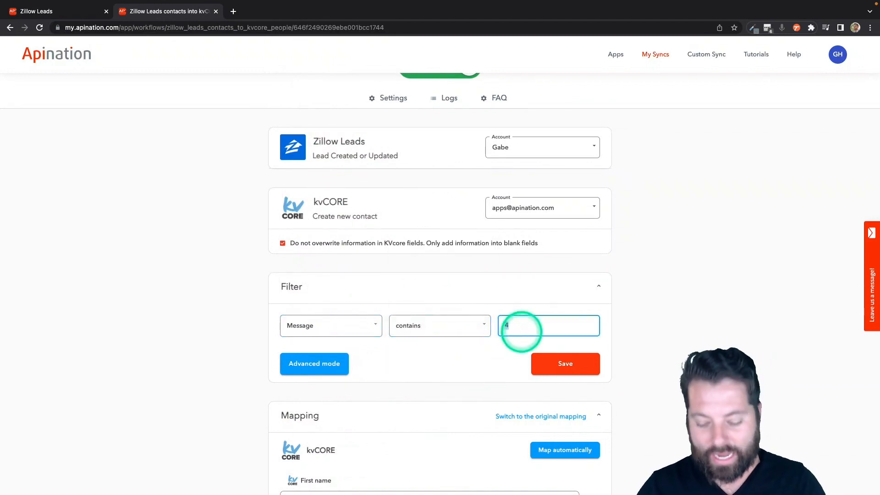
type("military")
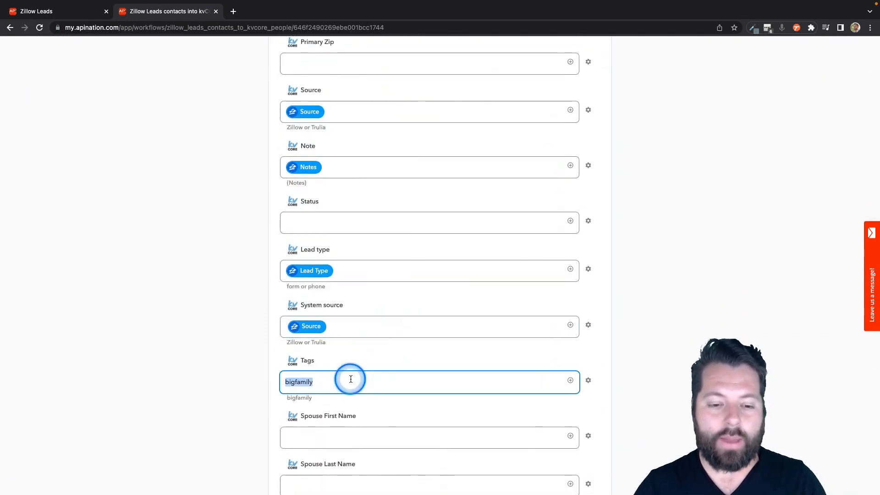
type("military")
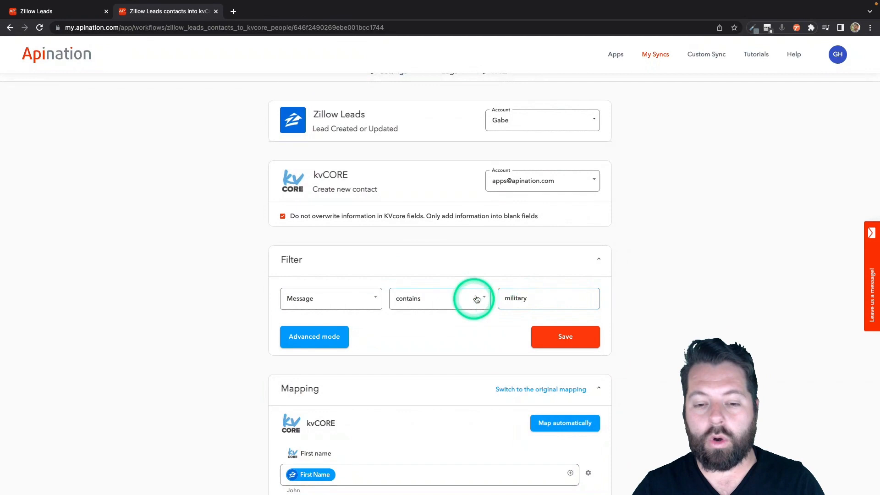
mouse_move(393, 320)
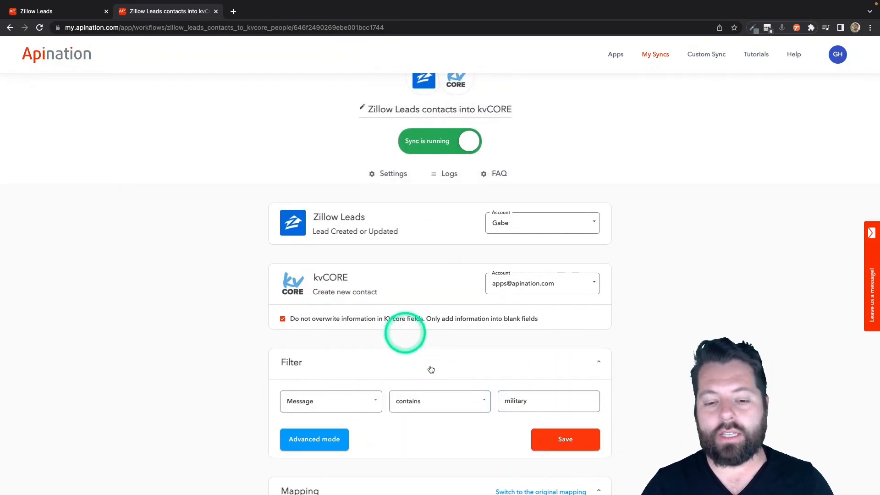
left_click(331, 401)
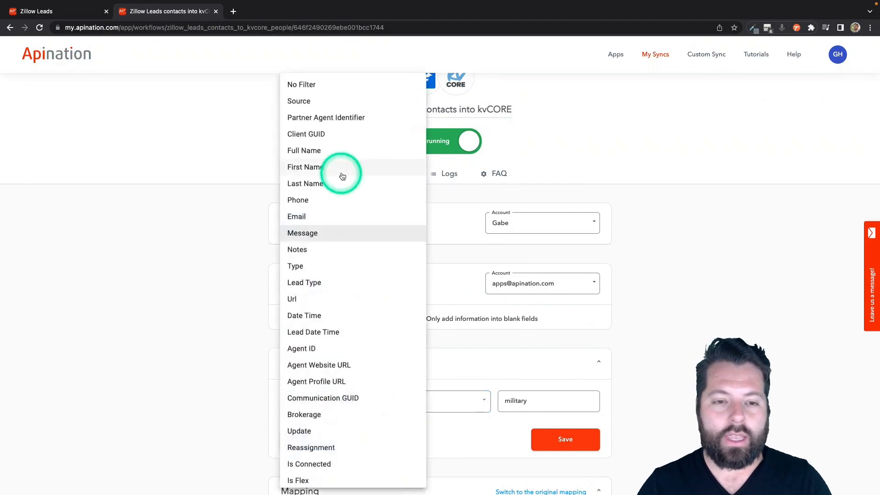